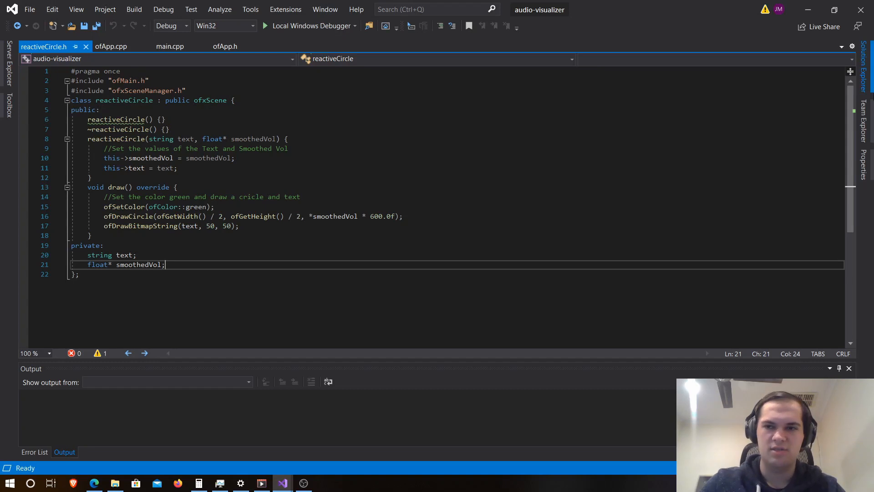
Add a new Header File named waveform.h to the scenes folder.
left_click(749, 150)
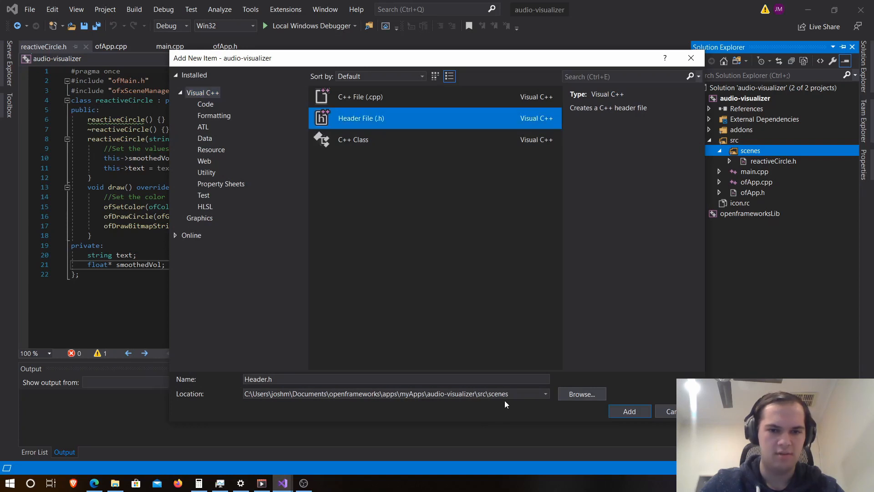
left_click(396, 379)
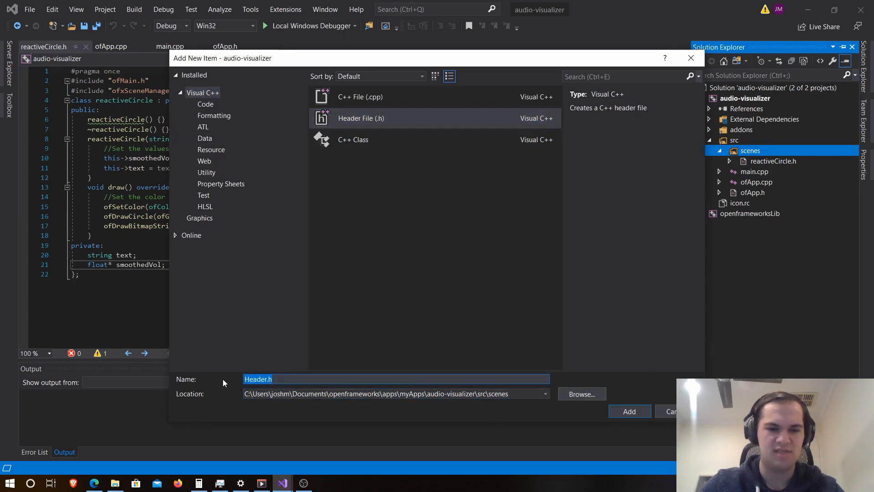
type("waveform.")
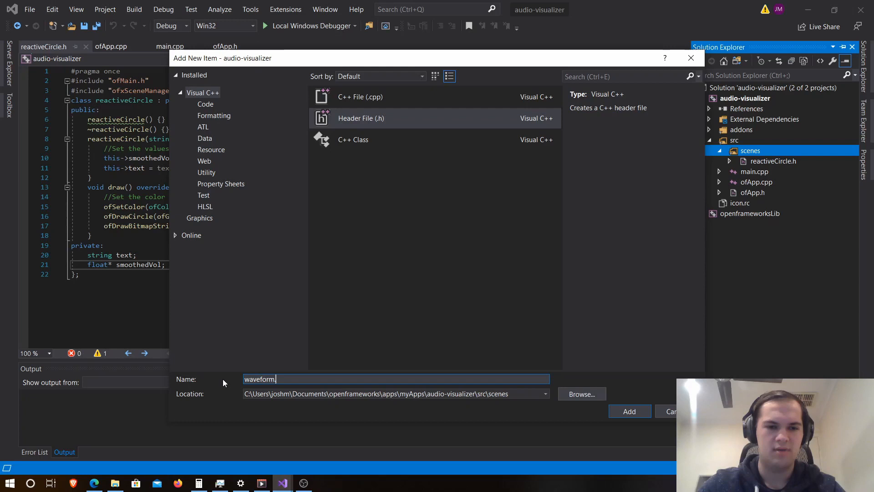
left_click(630, 410)
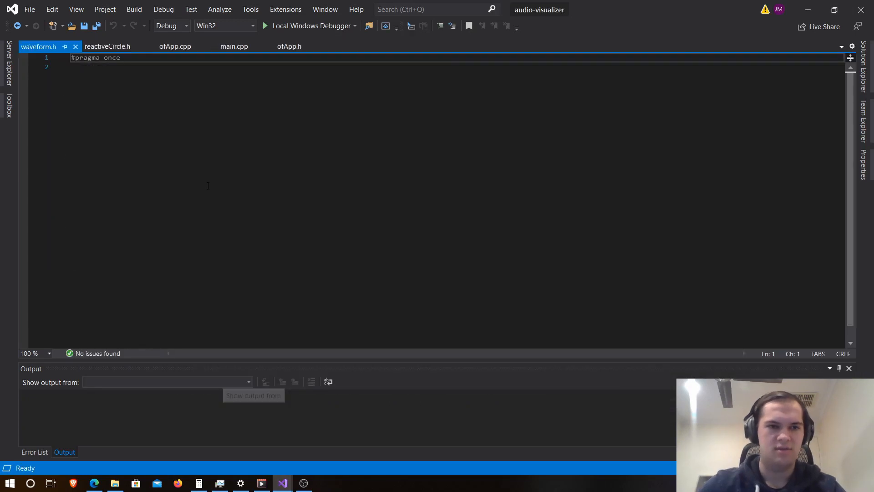
Write #include "ofMain.h" and #include "ofxSceneManager.h" under #pragma once.
type("#include \"")
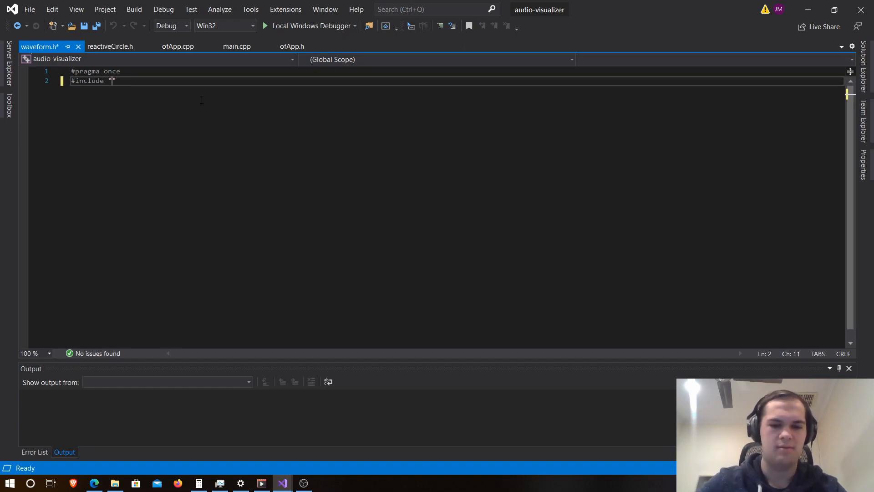
type("ofMain.h")
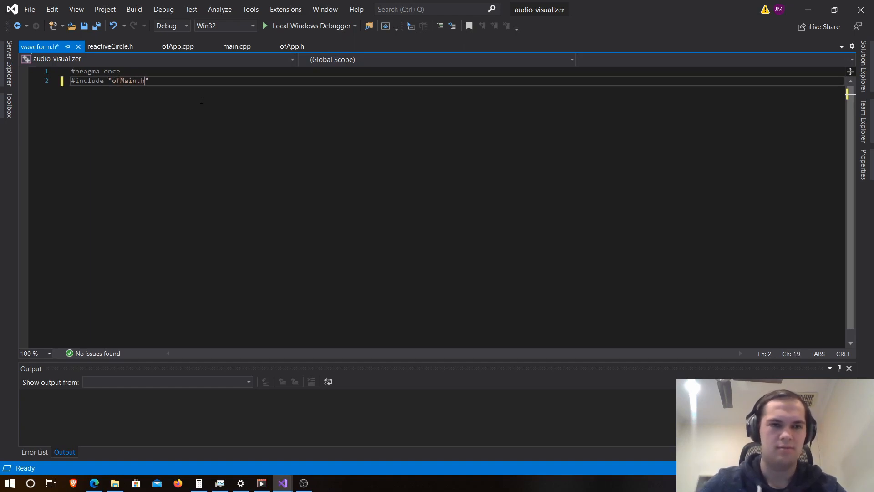
type("#in")
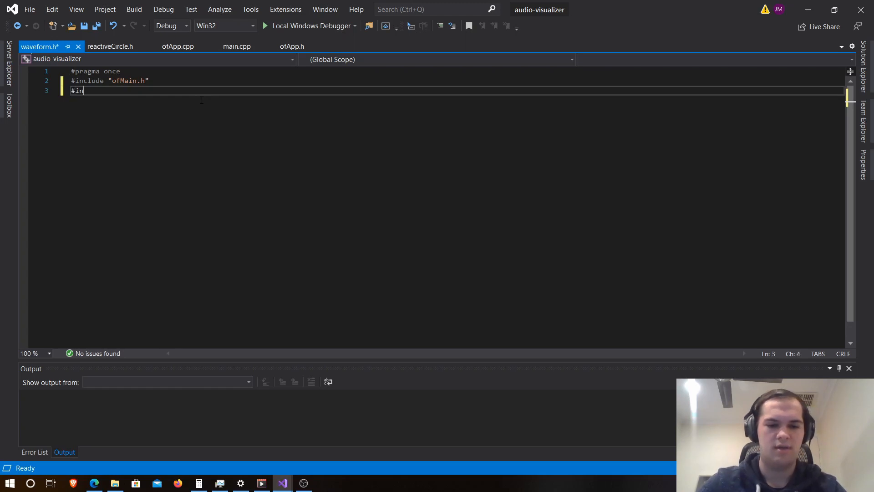
type("clude")
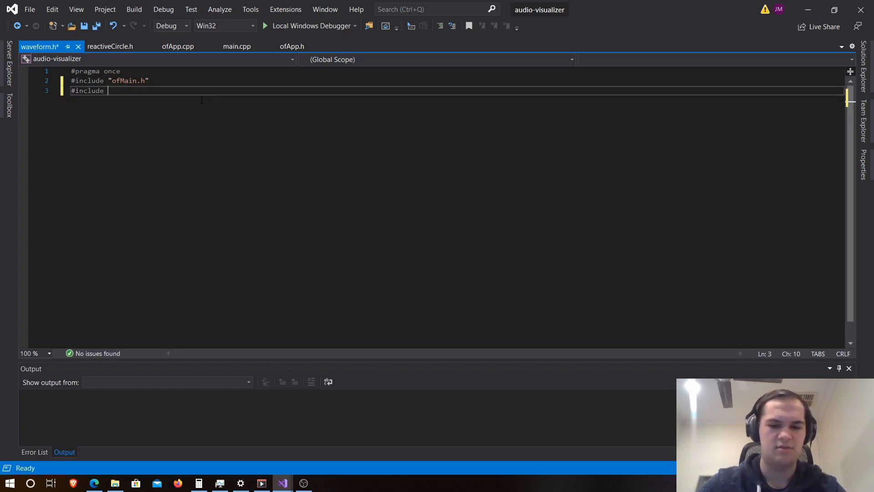
type("\"ofx\"")
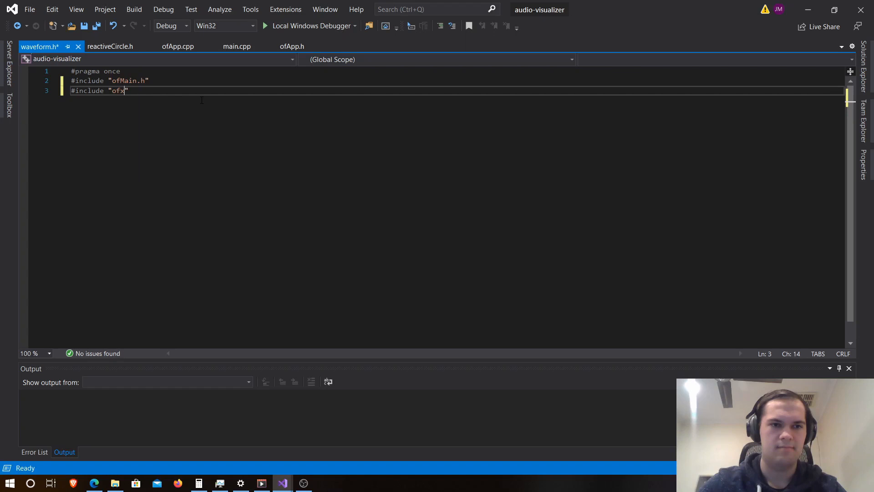
type("Scene")
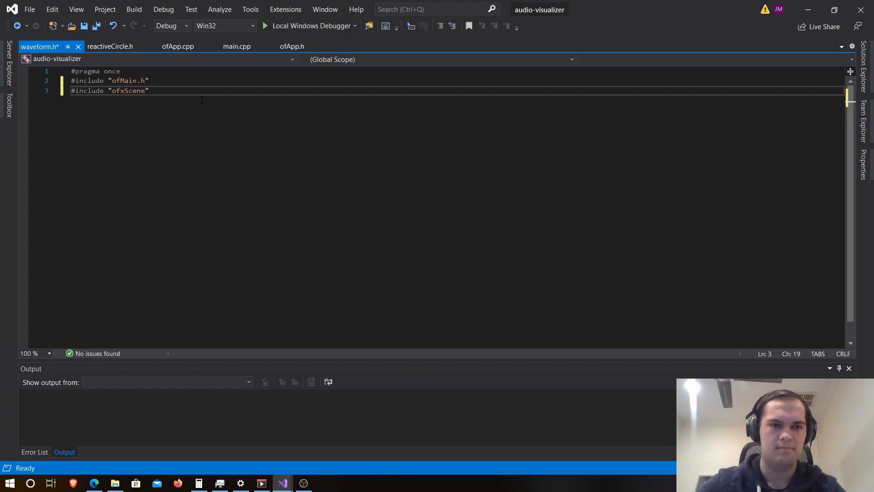
type("Manager.")
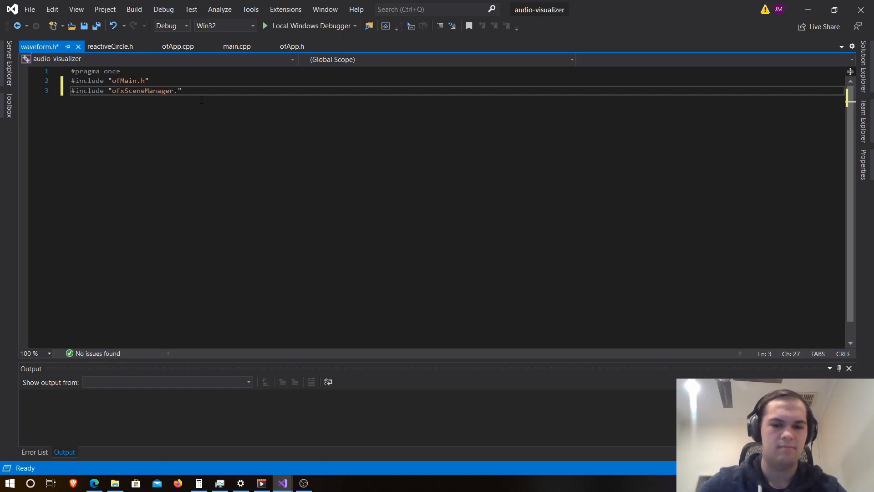
type("pub")
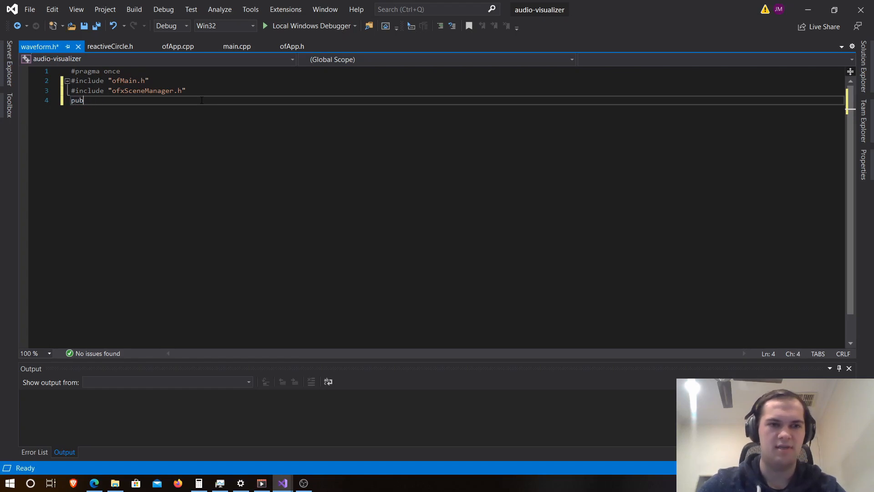
Declare class waveform : public ofxScene with an empty waveform() {} constructor.
type("class waveform :")
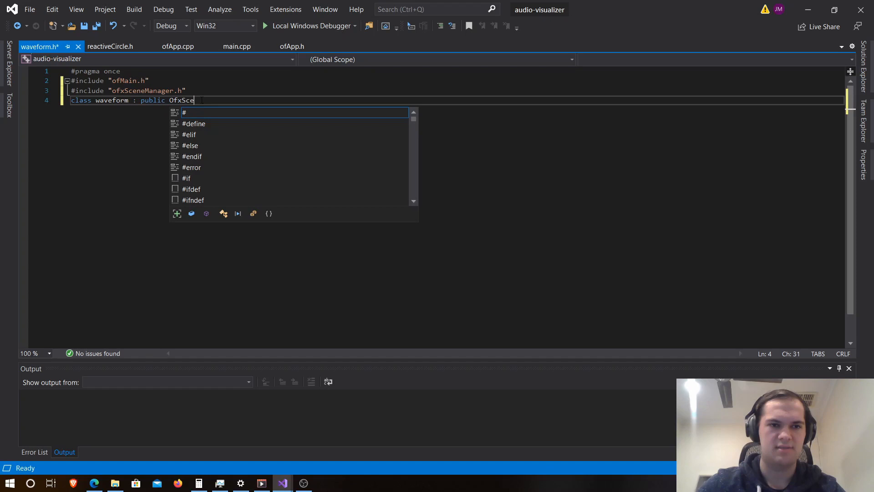
type("ne {")
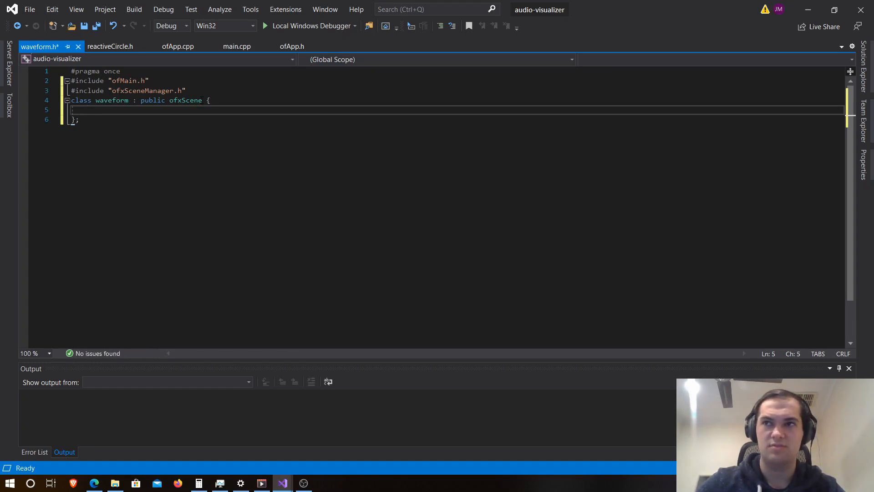
type("wave")
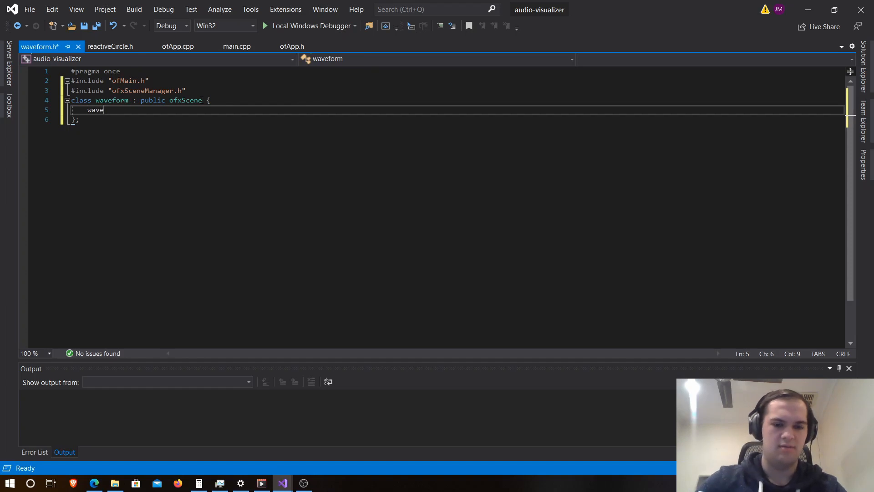
type("form()")
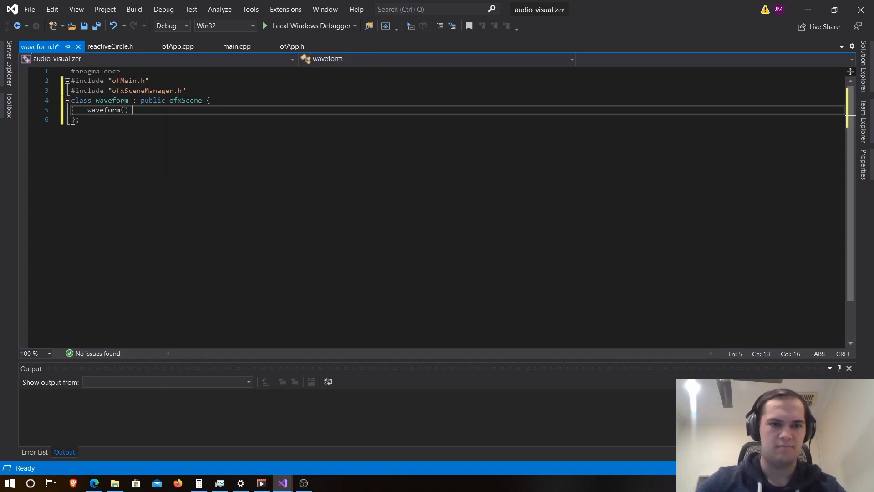
type("{}")
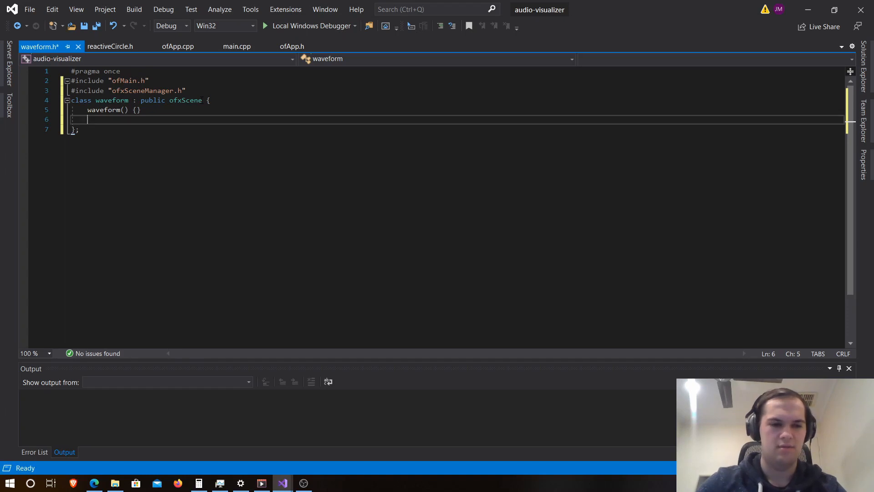
Add an empty ~waveform() destructor and start a constructor taking string text and vector<float>* leftChannel.
type("~wave")
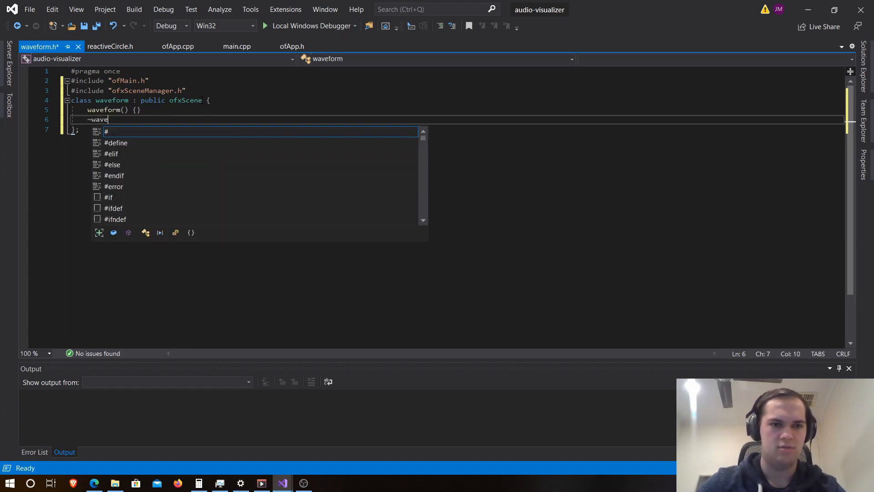
type("form() {")
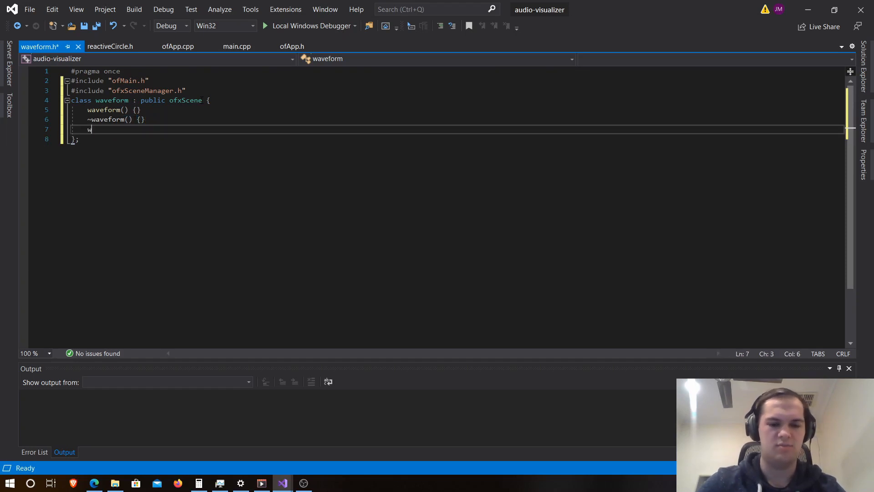
type("aveform(string text, vector<float>*")
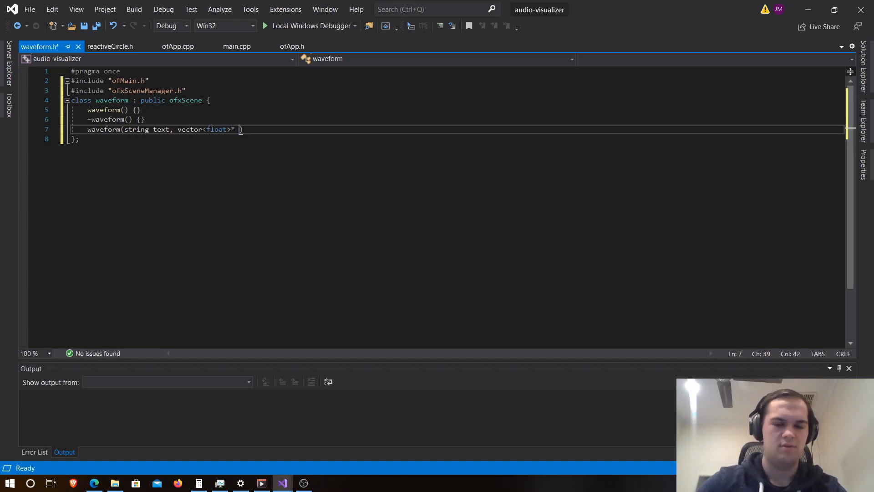
type("leftChannel")
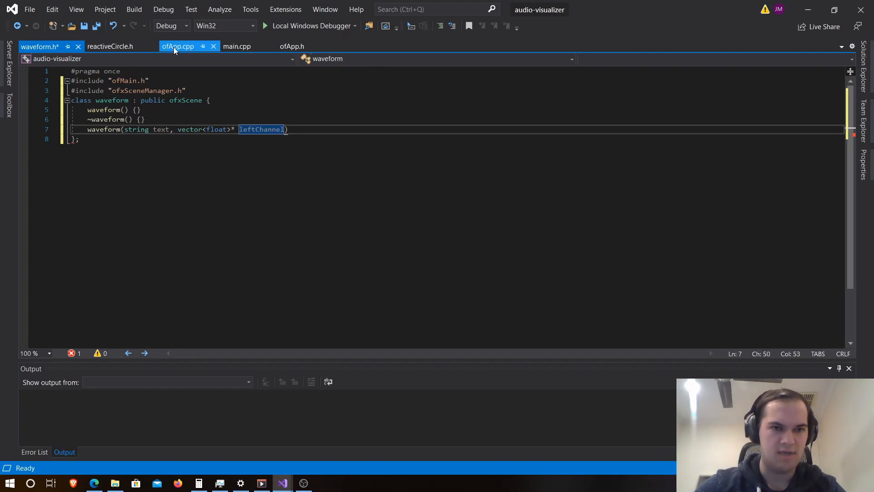
left_click(178, 47)
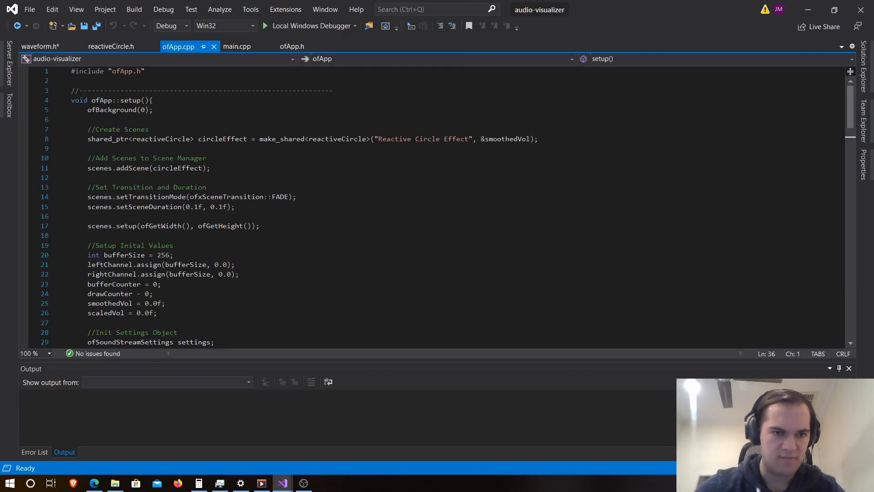
left_click(237, 46)
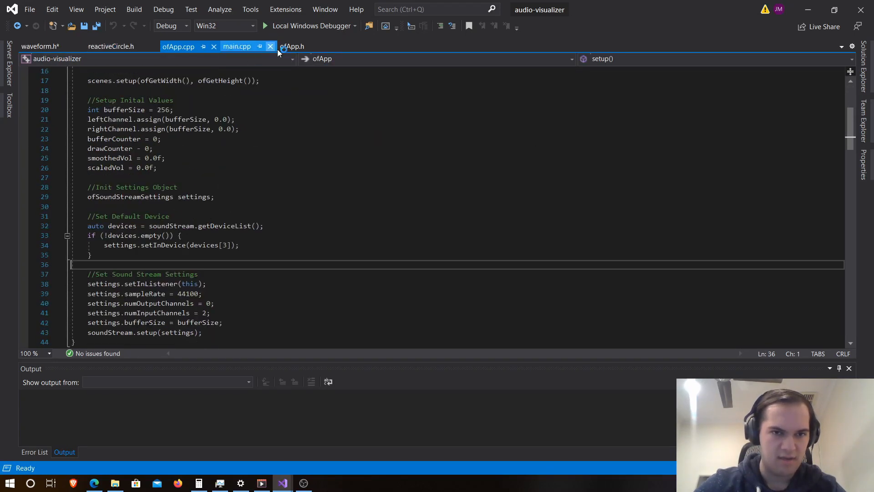
left_click(293, 46)
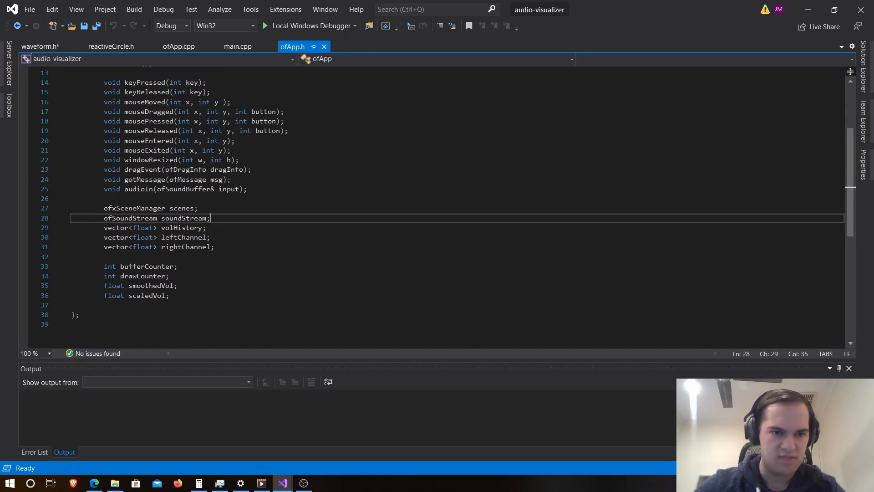
left_click(39, 46)
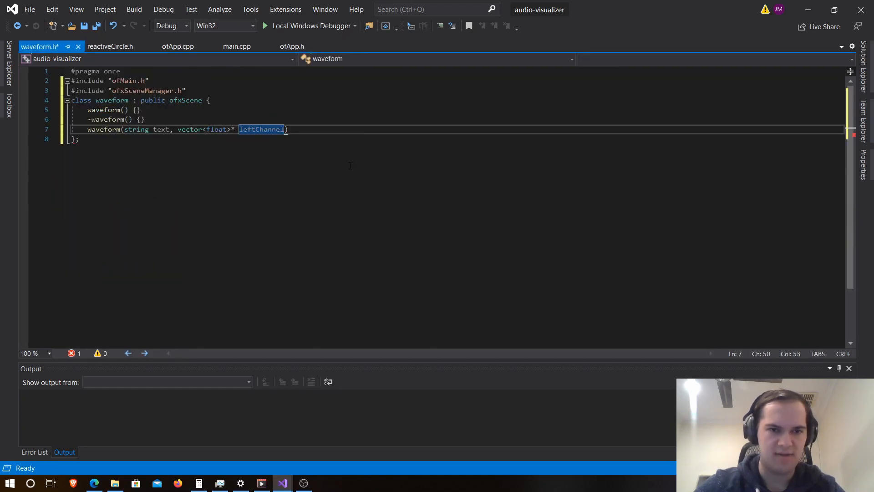
Extend the constructor signature with vector<float>* rightChannel and add a public: section.
type(", ve")
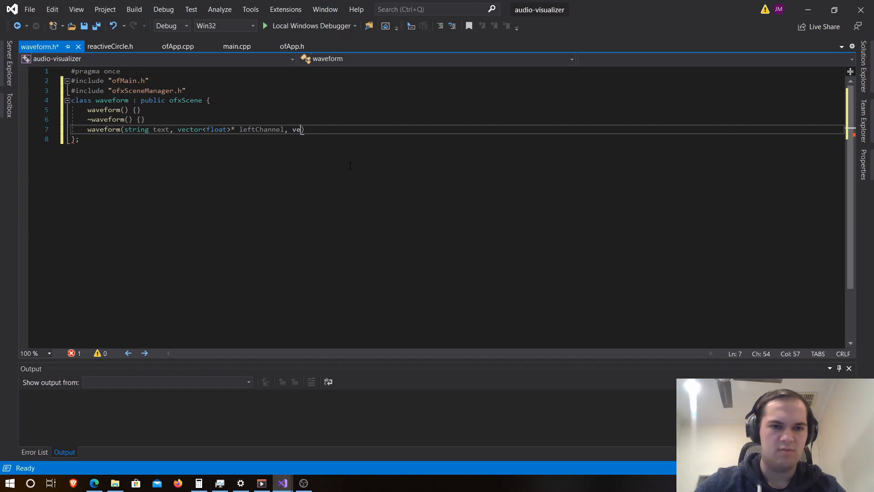
type("ctor")
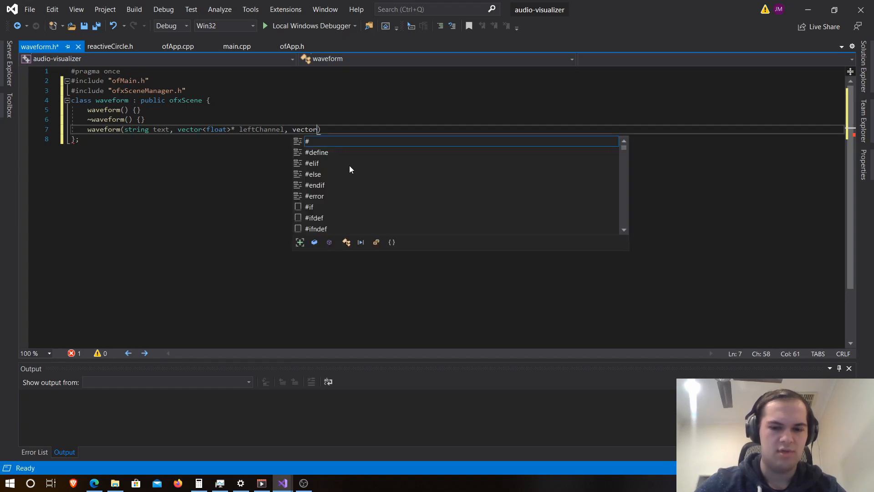
type("<float")
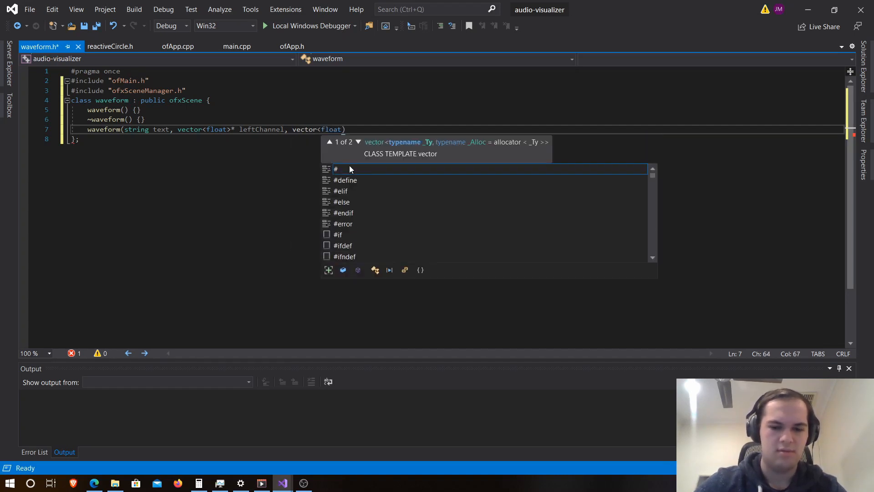
type("rightChannel")
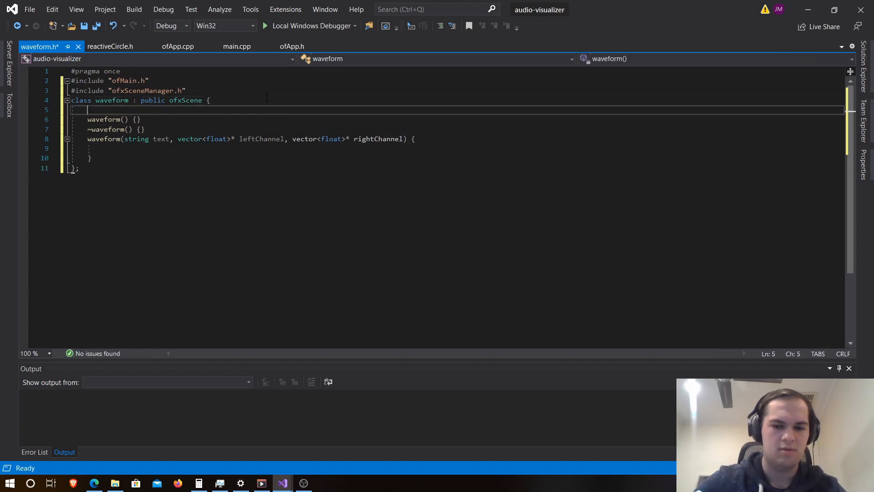
type("public:")
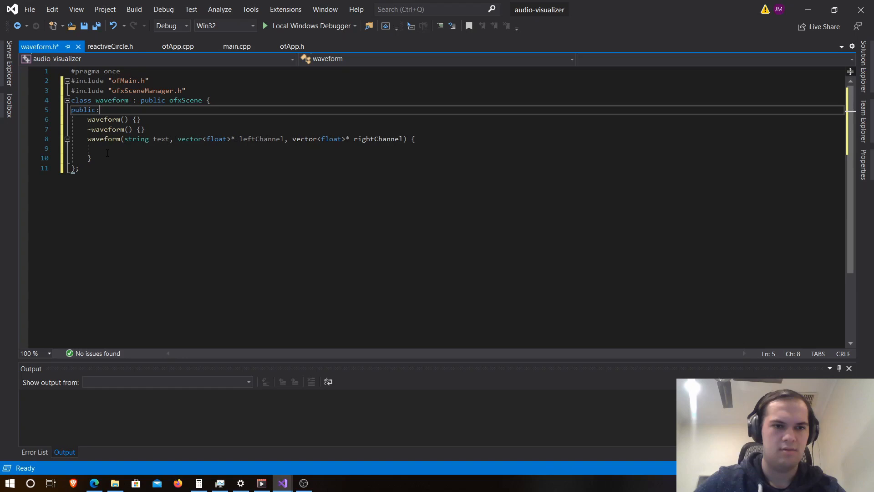
Declare private vector<float>* leftChannel and rightChannel members.
type("priv")
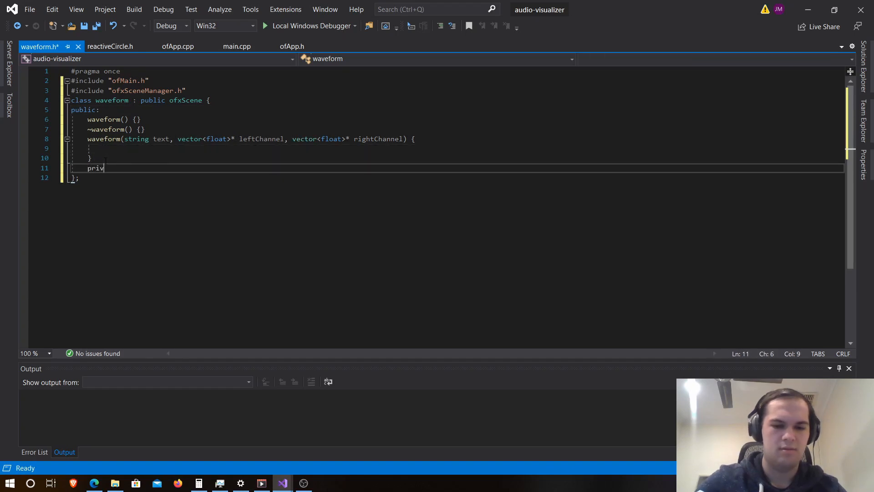
type("ate:")
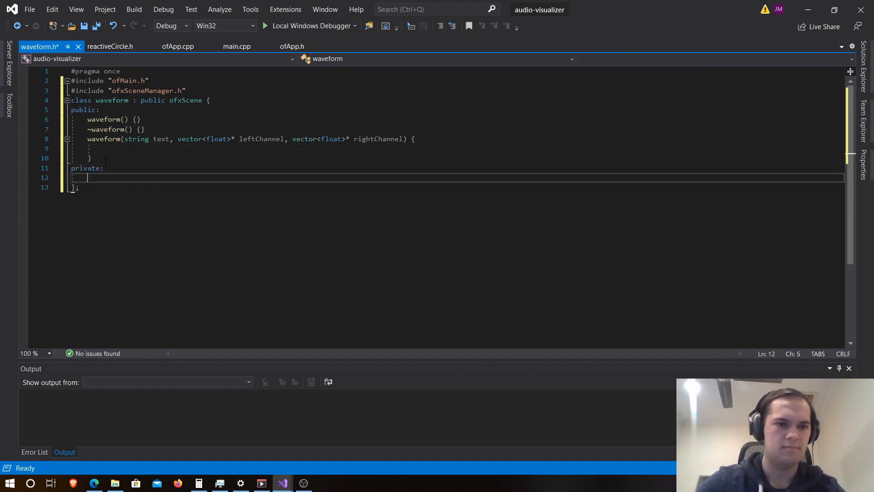
type("vecot")
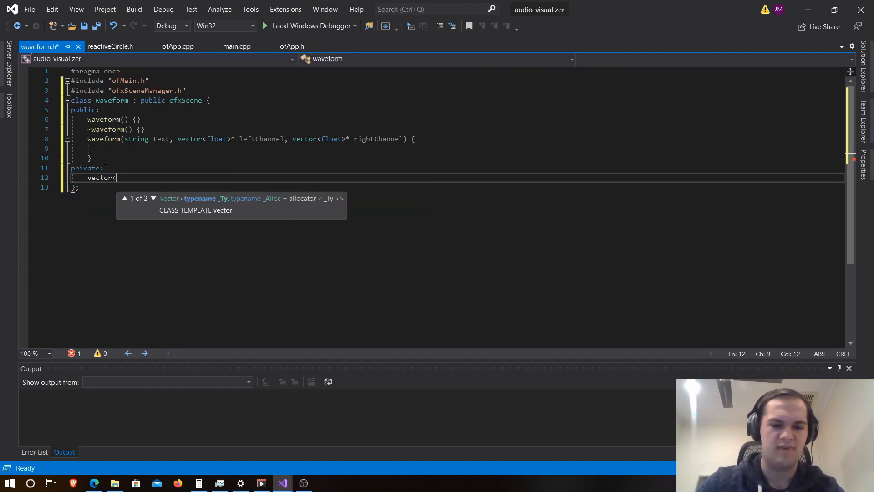
type("float>")
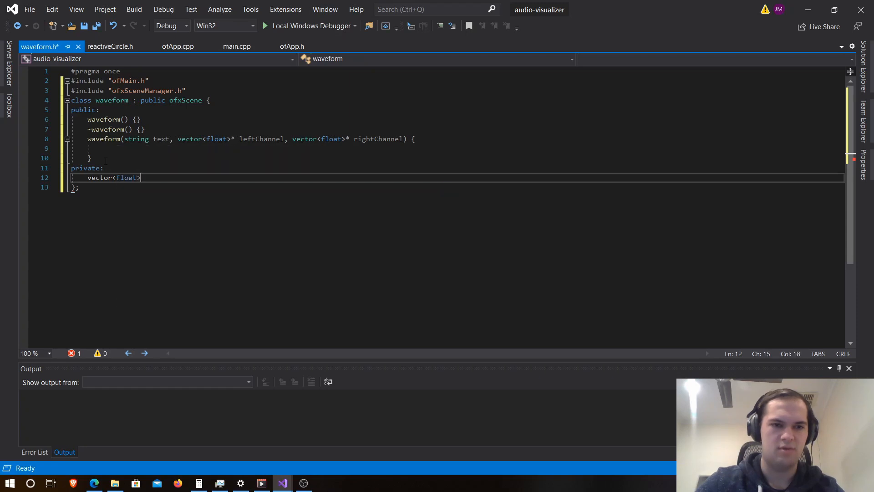
type("*")
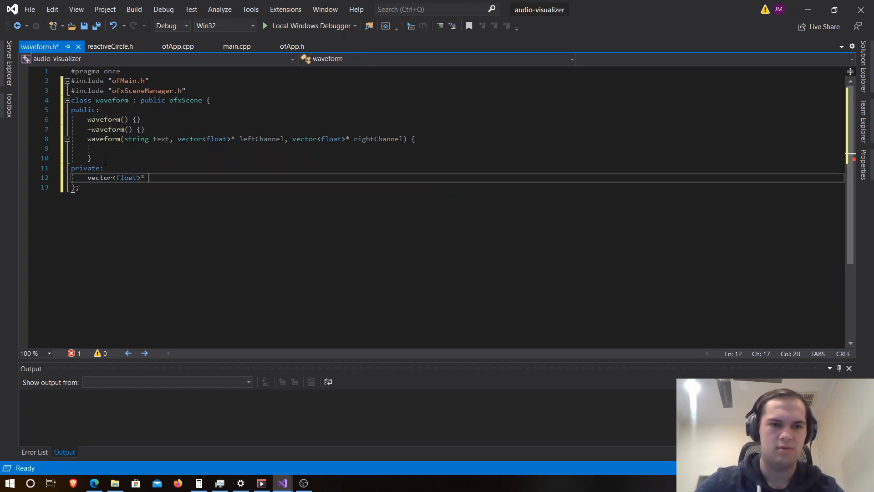
type("leftChannel;")
type("vector")
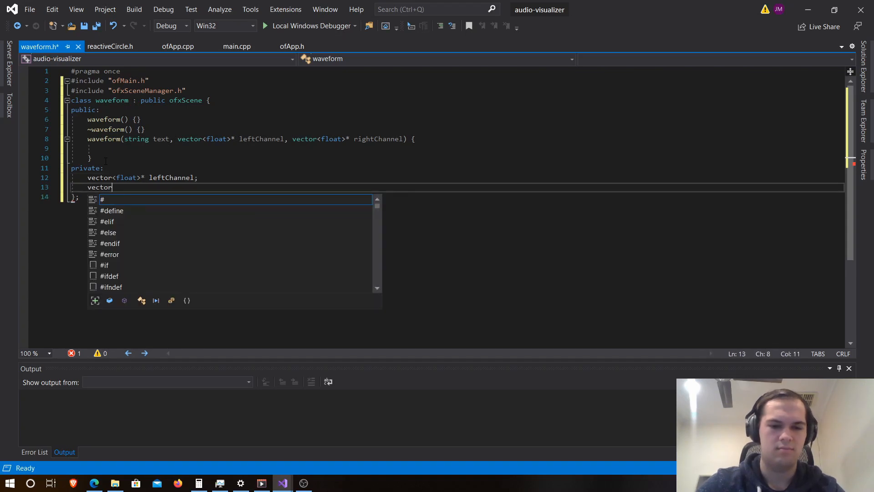
type("<float>* rightC")
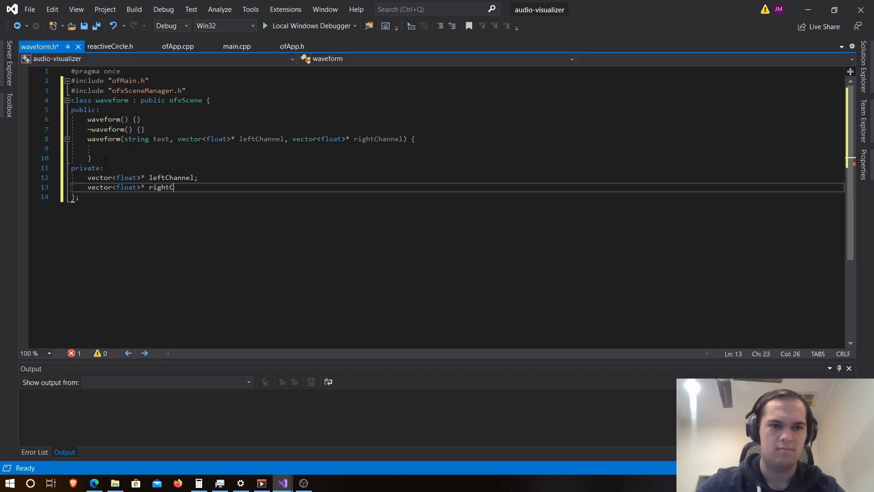
type("hannel;")
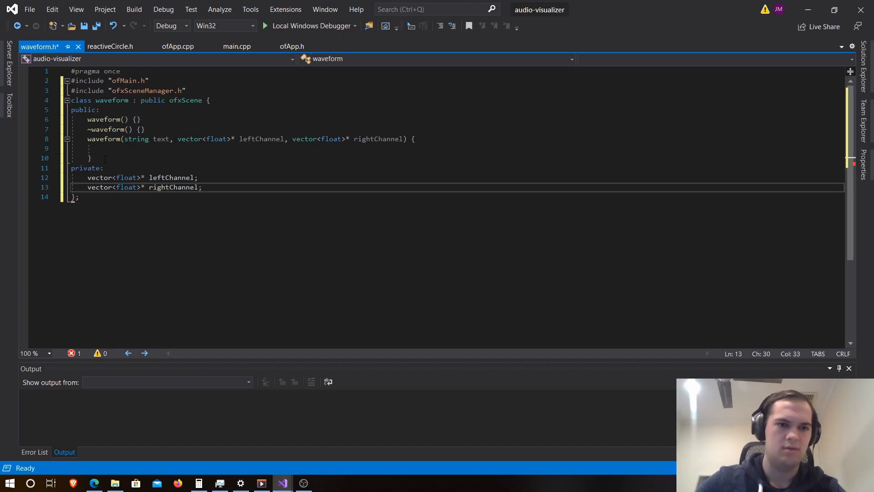
Add a private string text member and assign this->text = text in the constructor.
type("left")
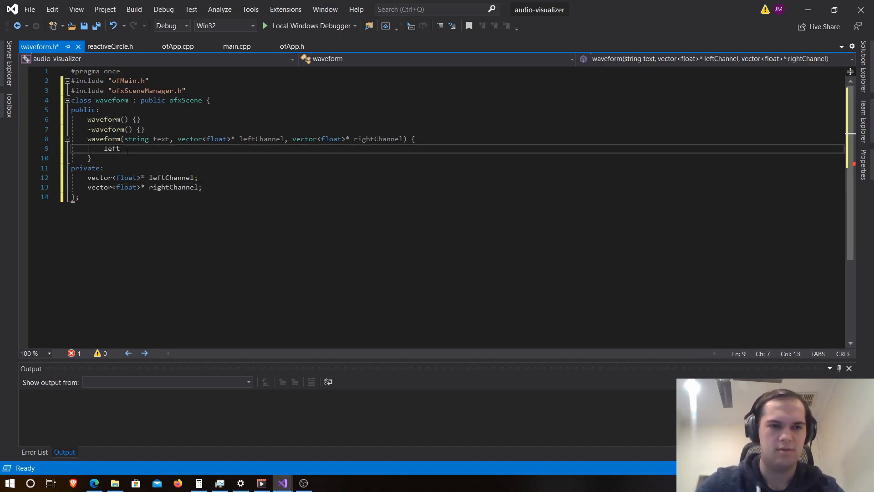
type("this")
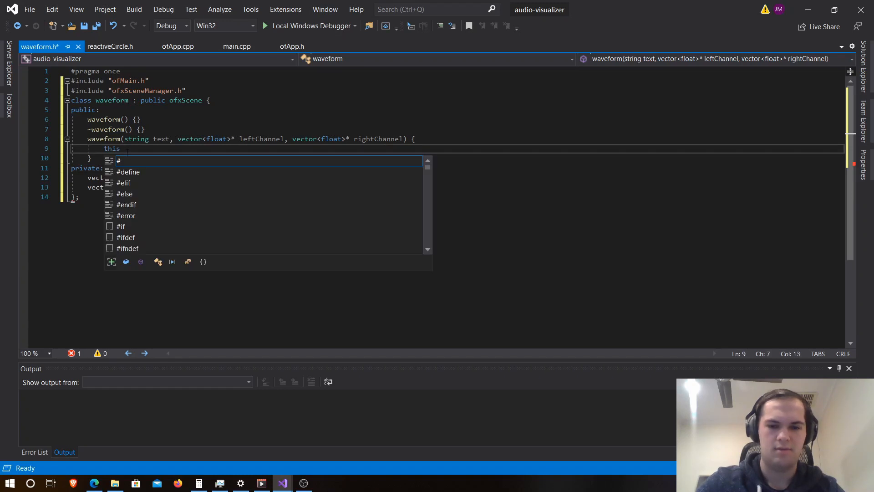
type("->text")
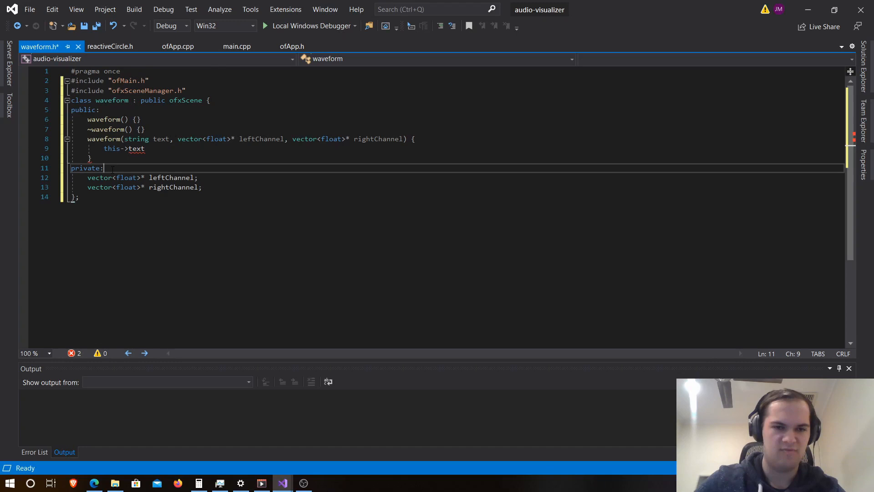
type("string te")
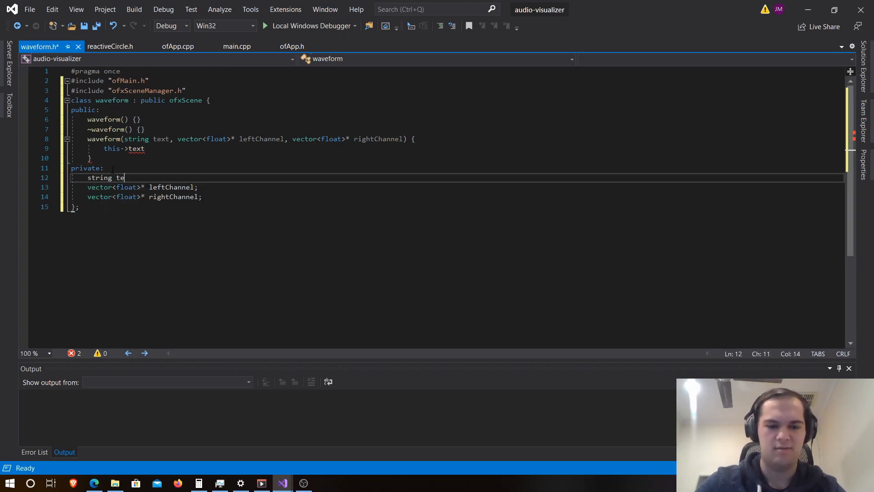
type("xt")
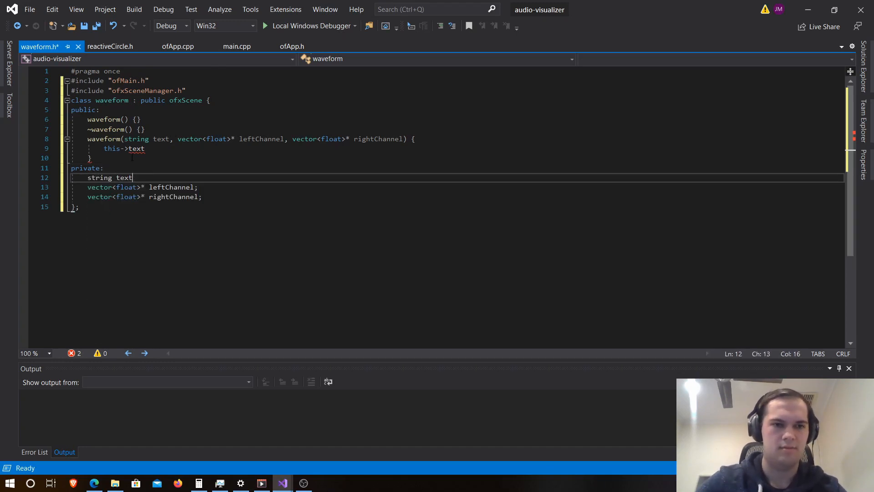
type("= text;")
type("this-> le")
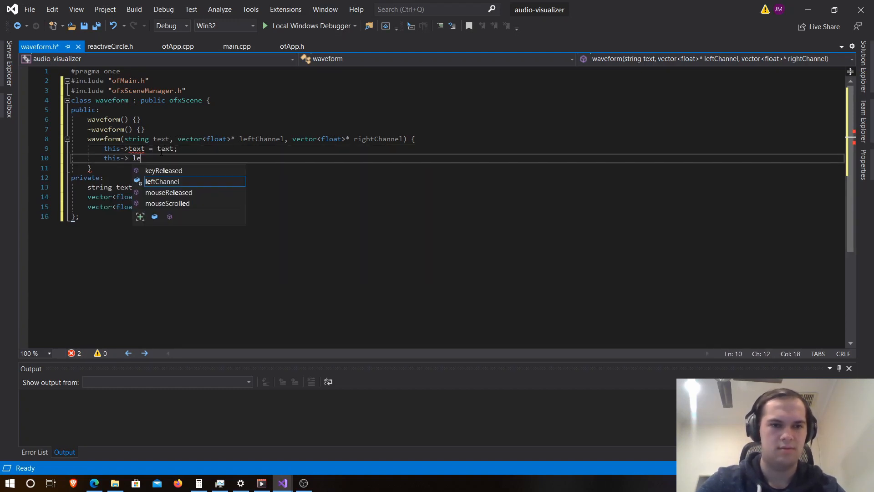
Assign this->leftChannel and this->rightChannel from the constructor parameters.
type("ftChannel =")
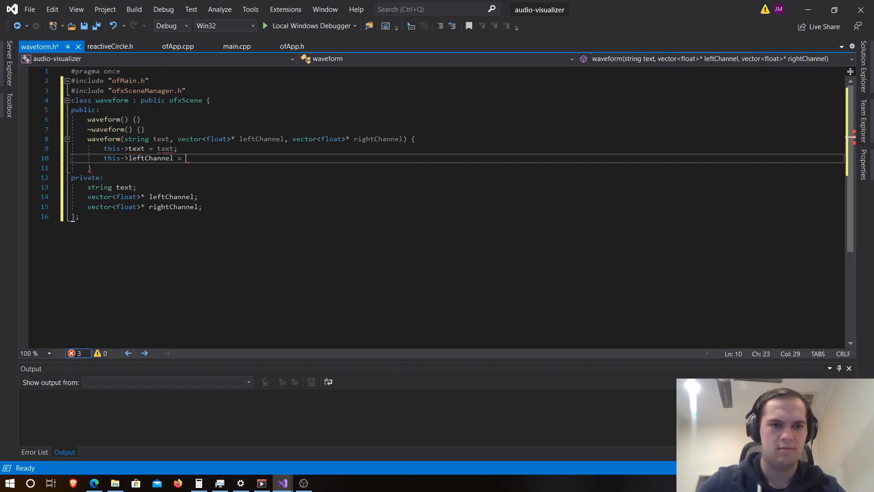
type("leftChannel;")
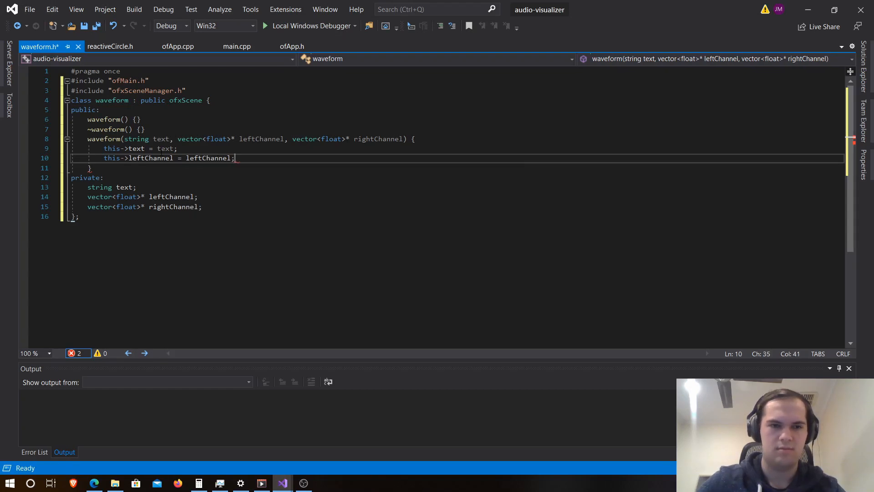
type("this-")
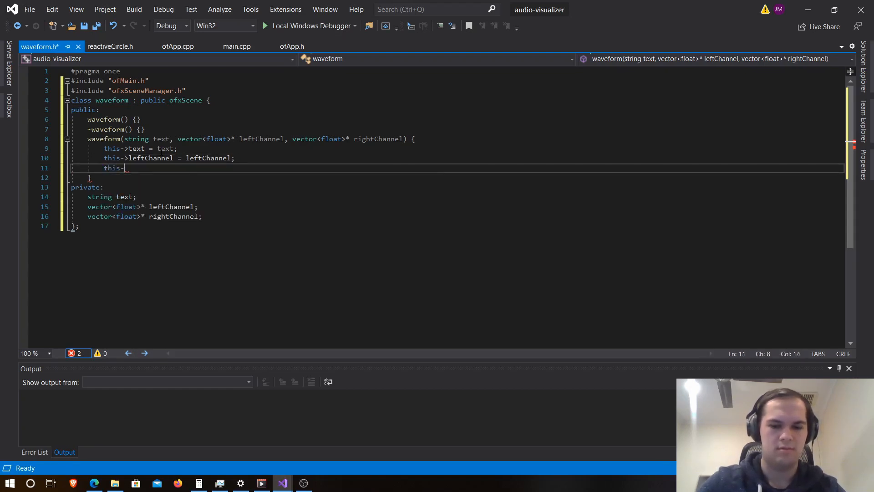
type("rightChannel = rightChannel;")
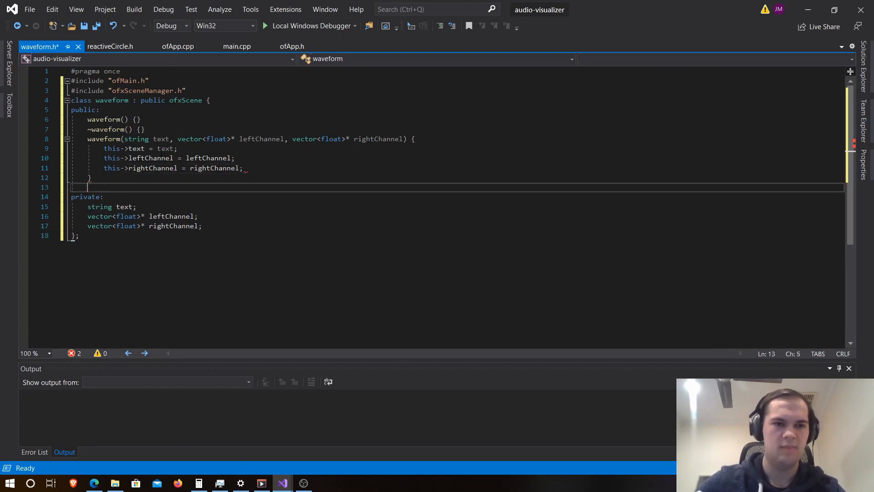
type("draw override")
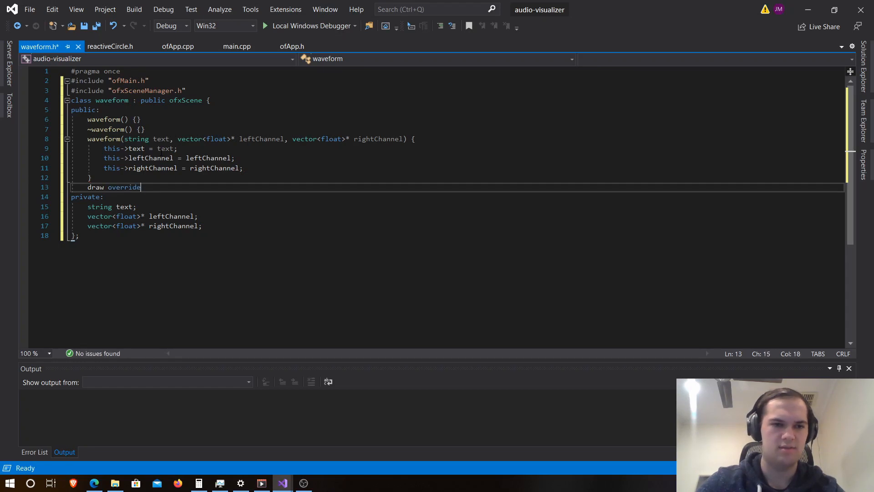
Open a draw() override whose body starts with ofNoFill();.
type("()")
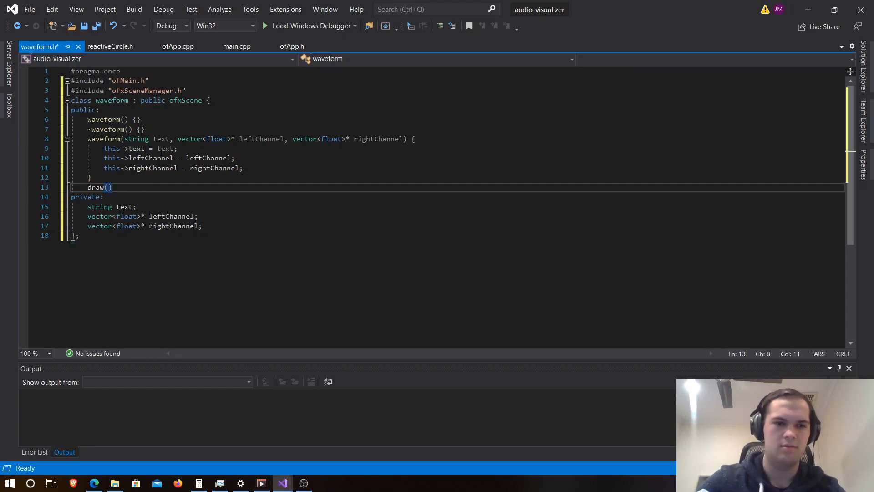
type("override")
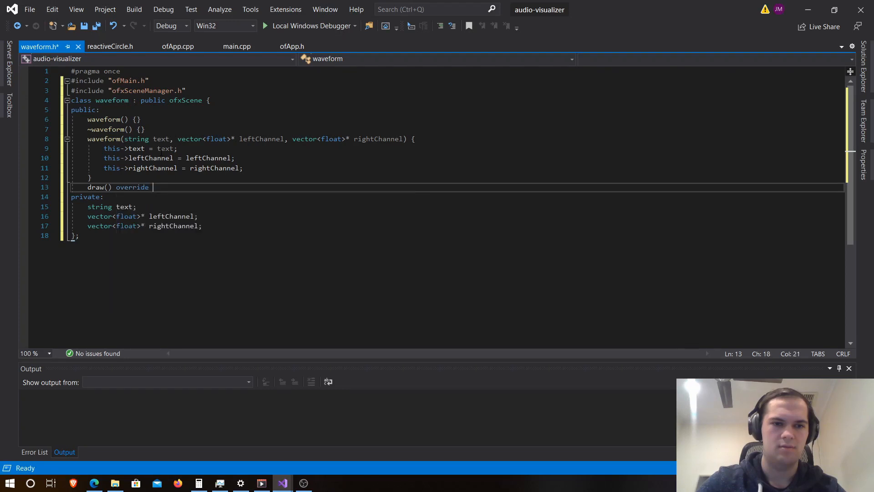
type("{")
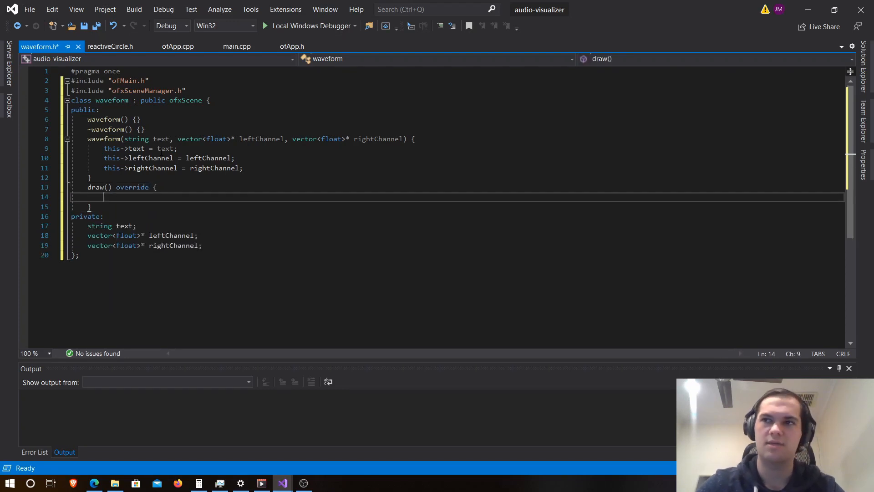
type("of")
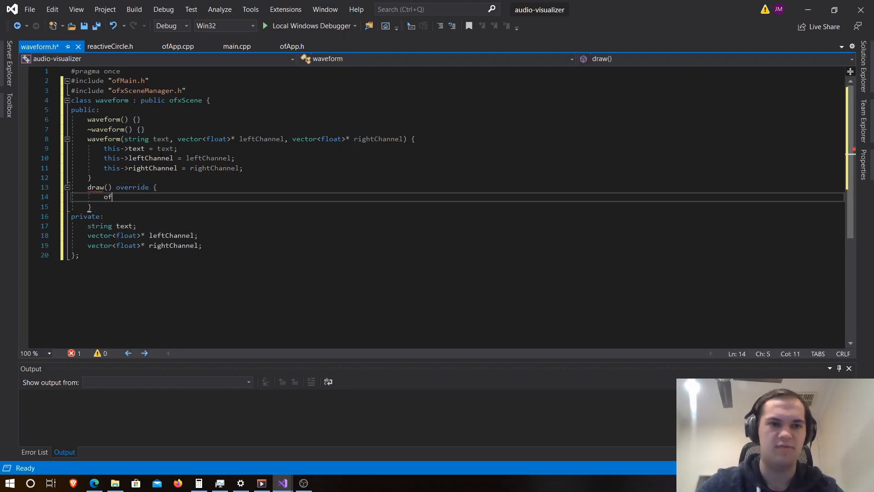
type("NoFill();")
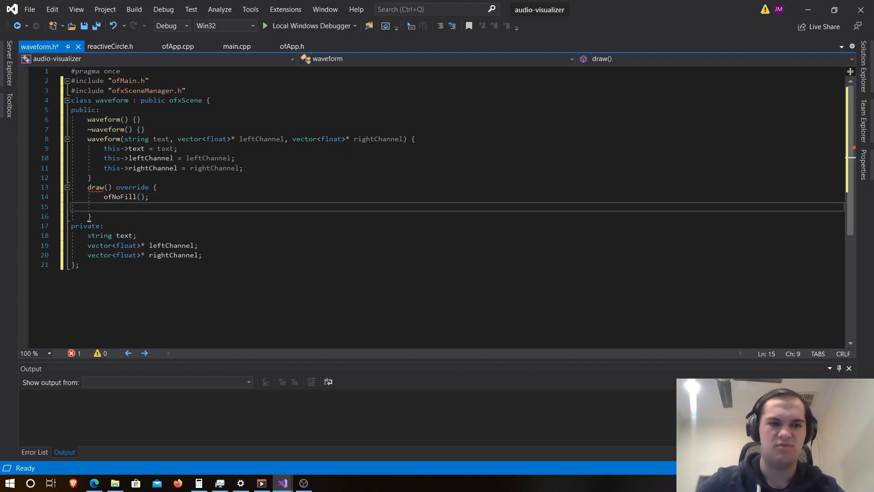
Add ofSetColor(ofColor::green); and ofSetLineWidth(3); to draw().
type("ofS")
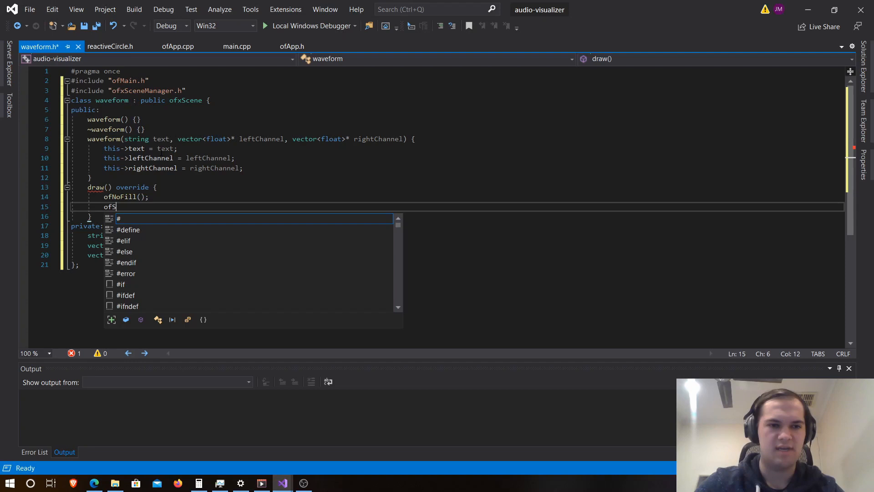
type("etColor(")
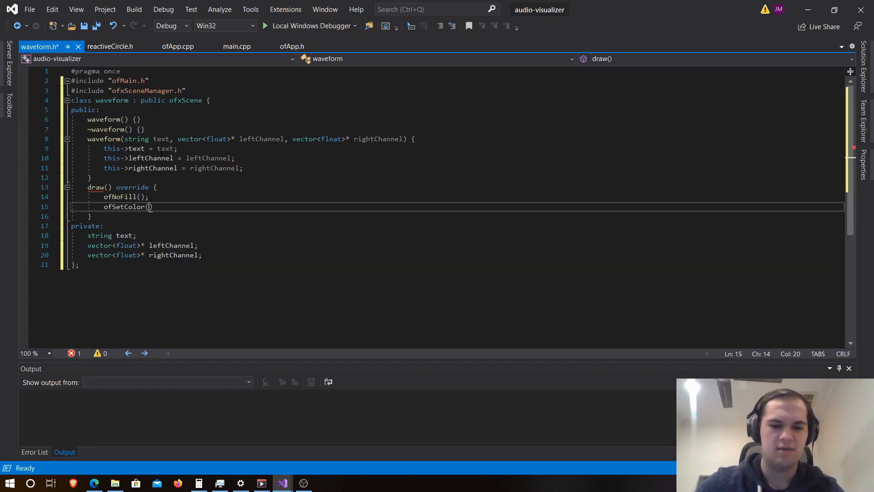
type("ofColor")
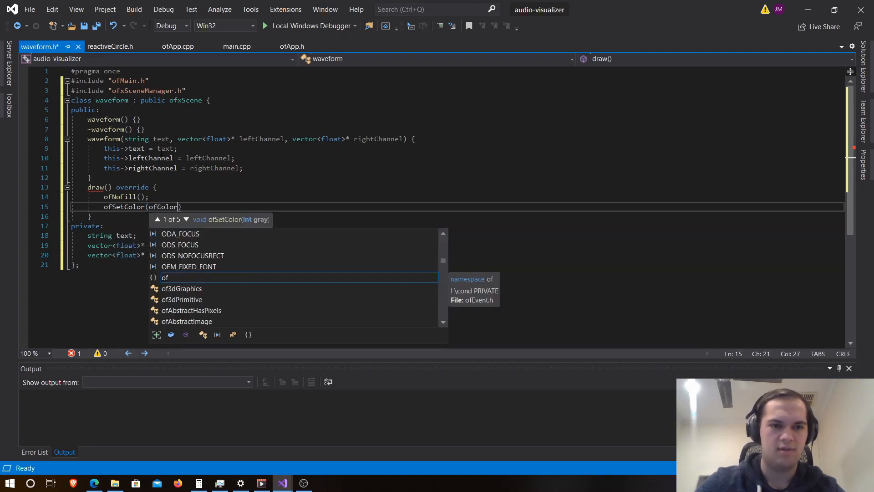
type("::green")
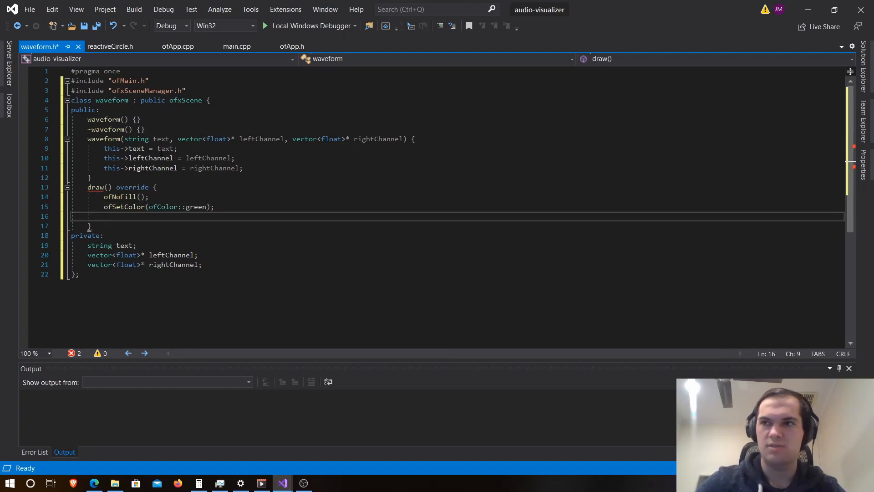
type("ofSee")
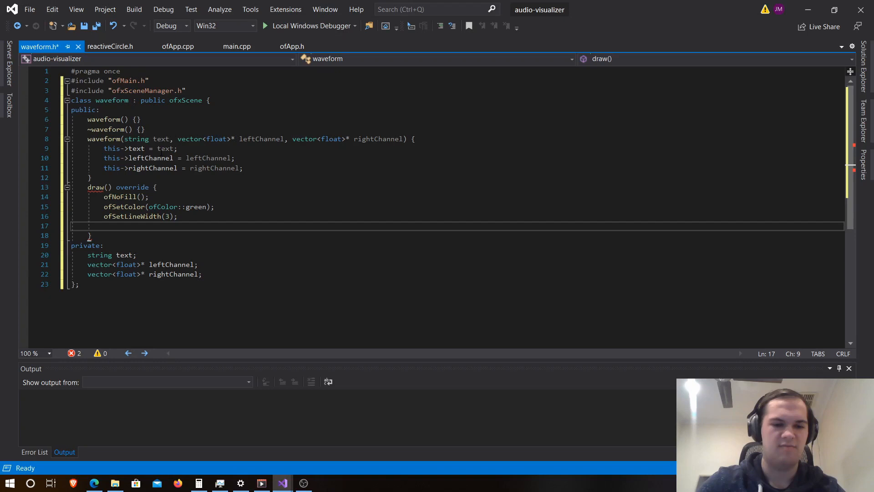
type("v")
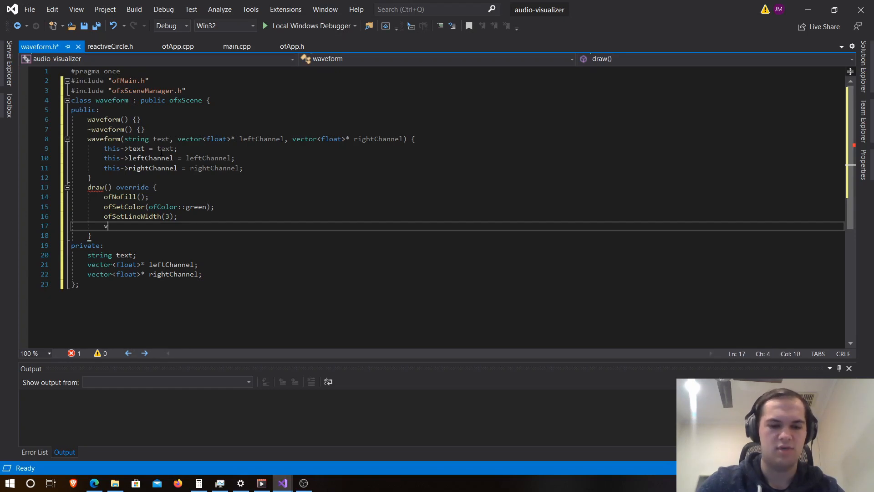
Bind vector<float>& leftRef = *leftChannel; and call ofBeginShape(); in draw().
type("ector<")
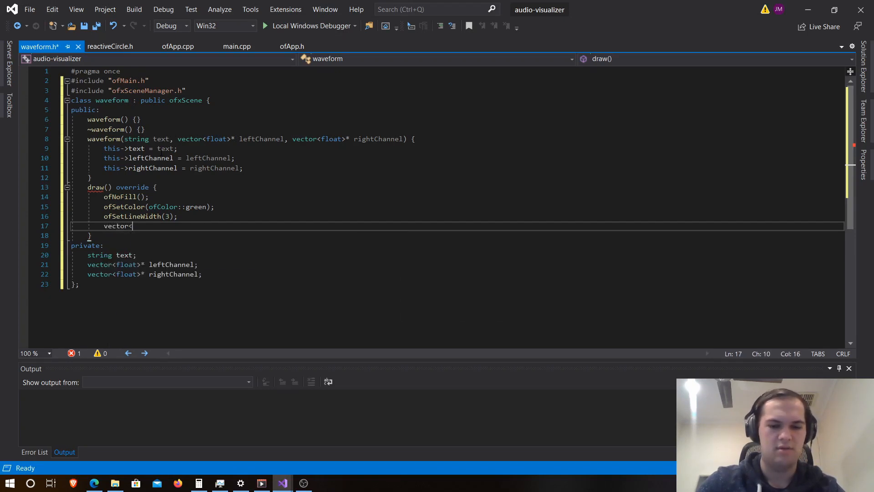
type("float>")
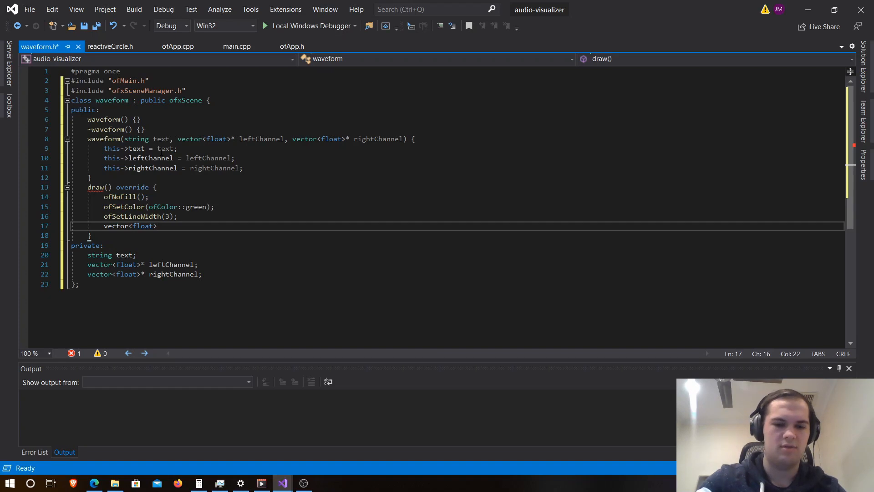
type("&")
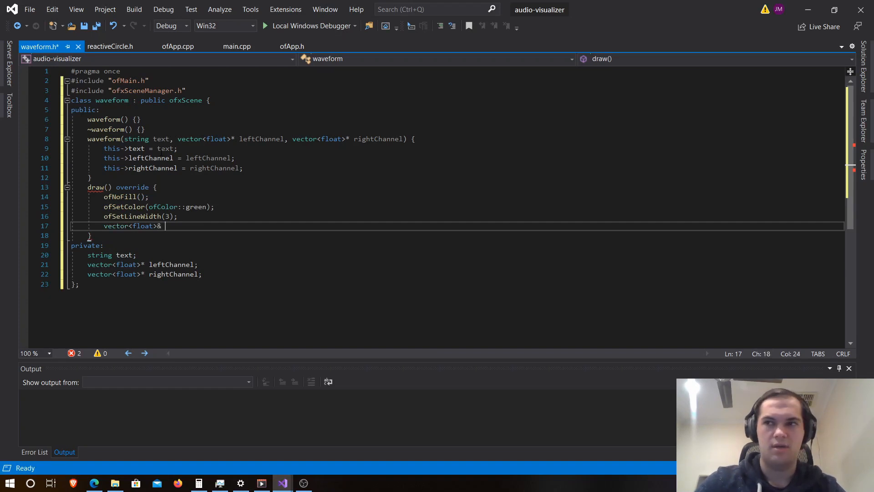
type("leftRef = le")
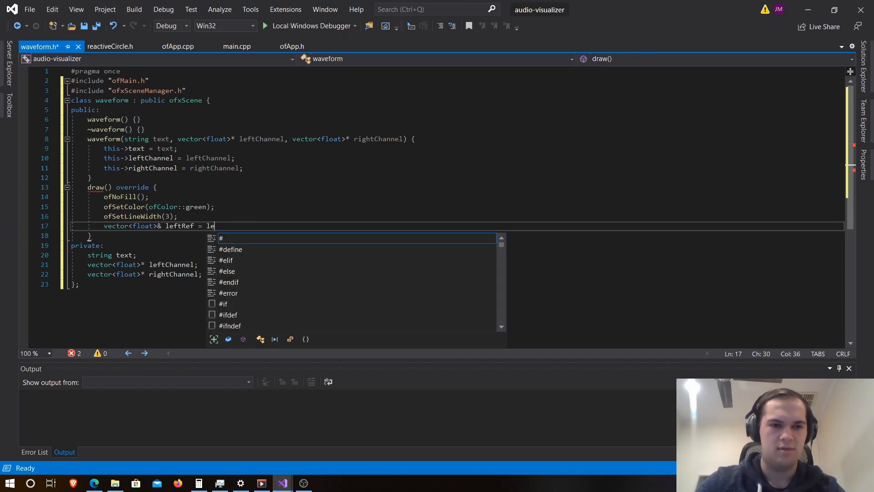
type("*leftC")
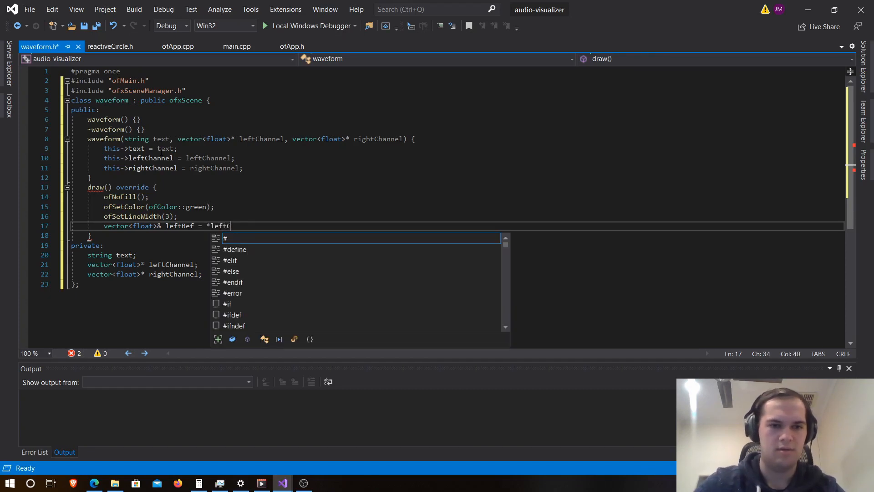
type("hannel;")
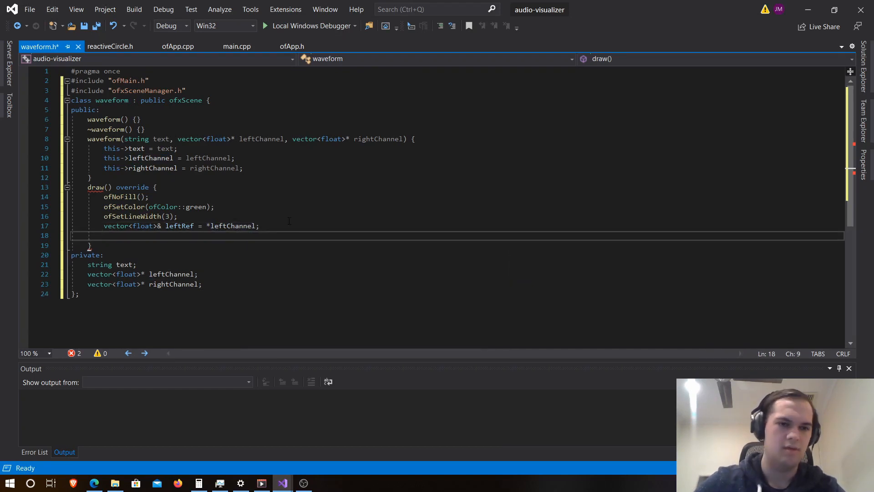
type("ofB")
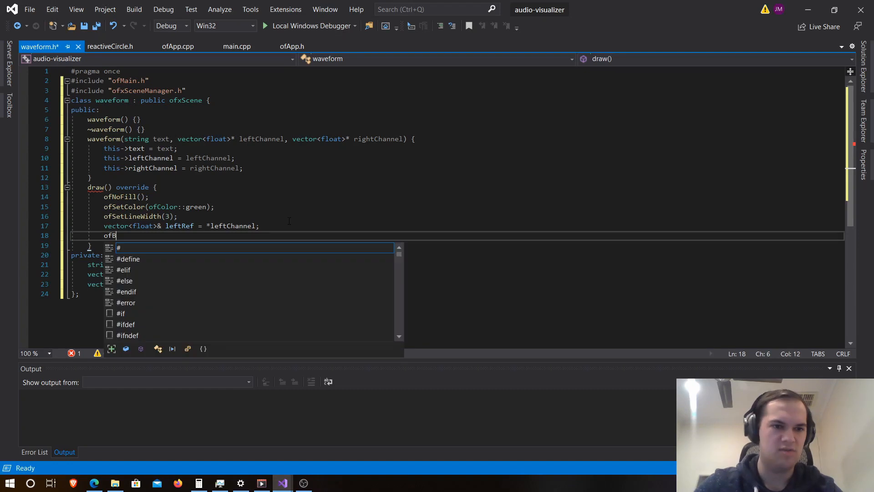
type("eginShape();")
type("for")
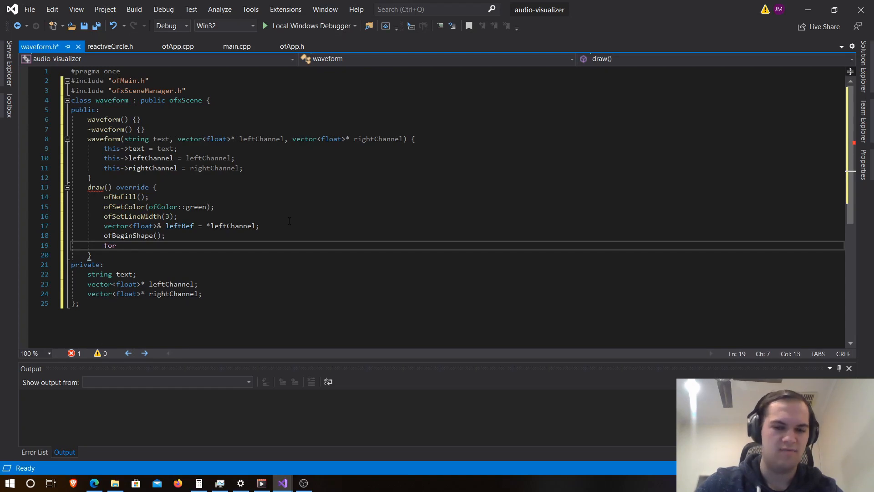
Write a for loop over unsigned int i up to leftChannel->size() and start a float value line.
type("unsigned int")
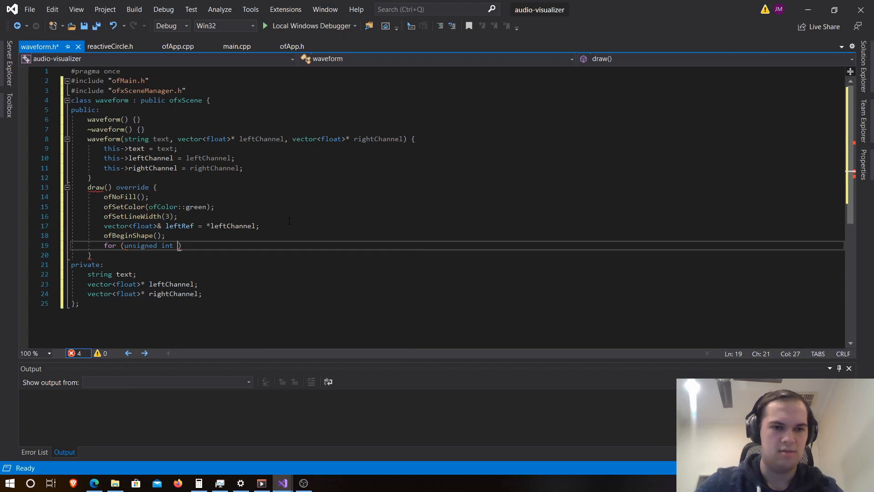
type("i = 0;")
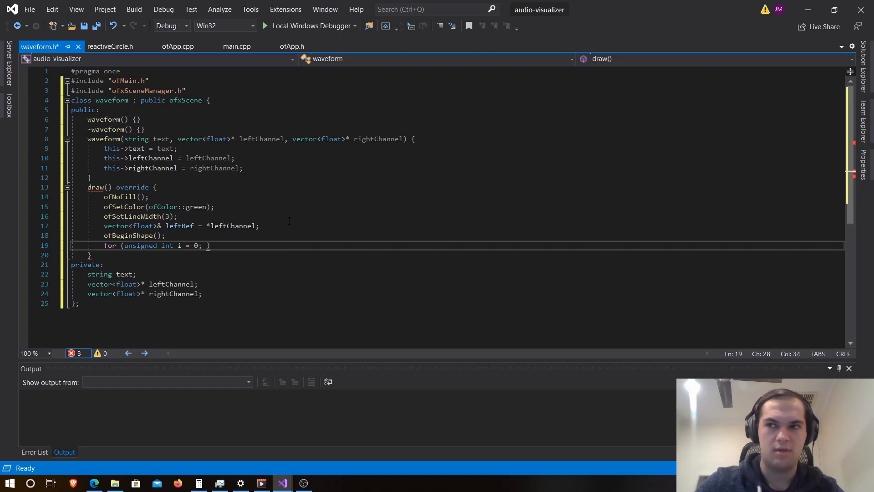
type("i <")
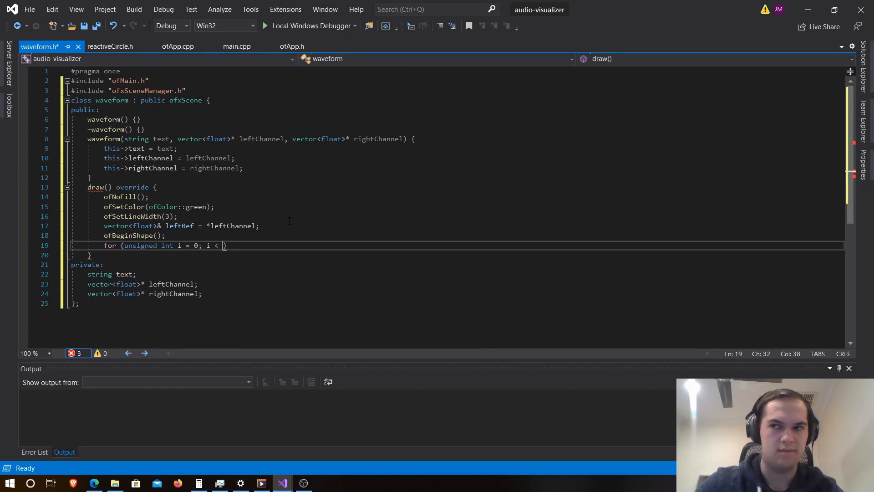
type("left")
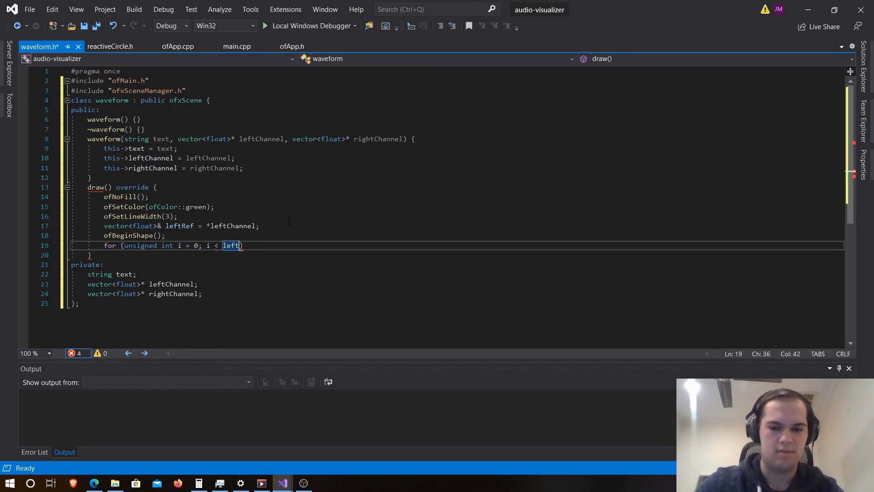
type("->size")
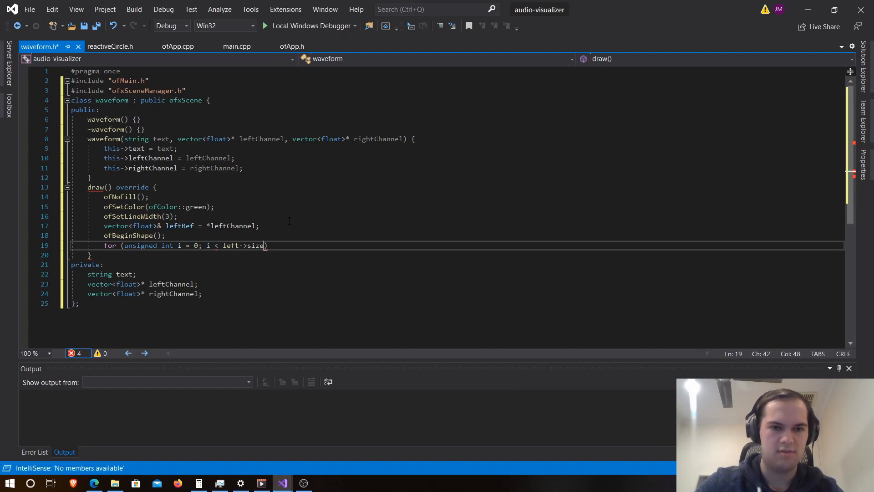
type("()")
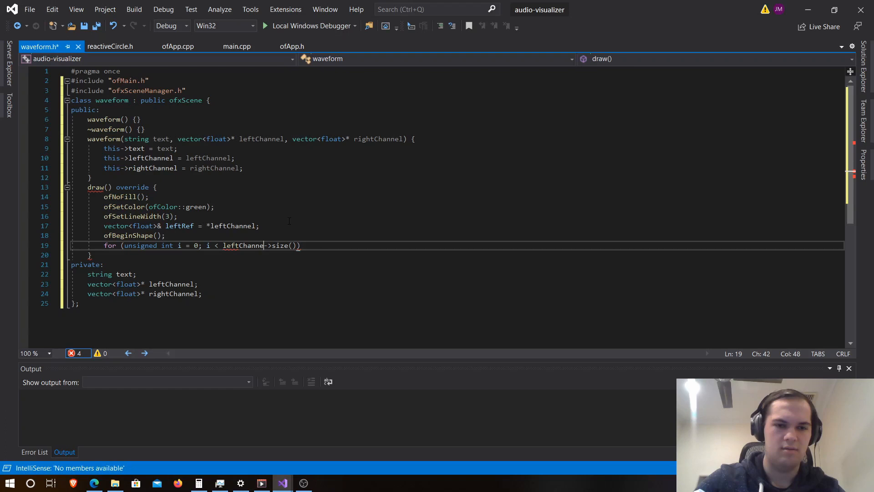
type("l)")
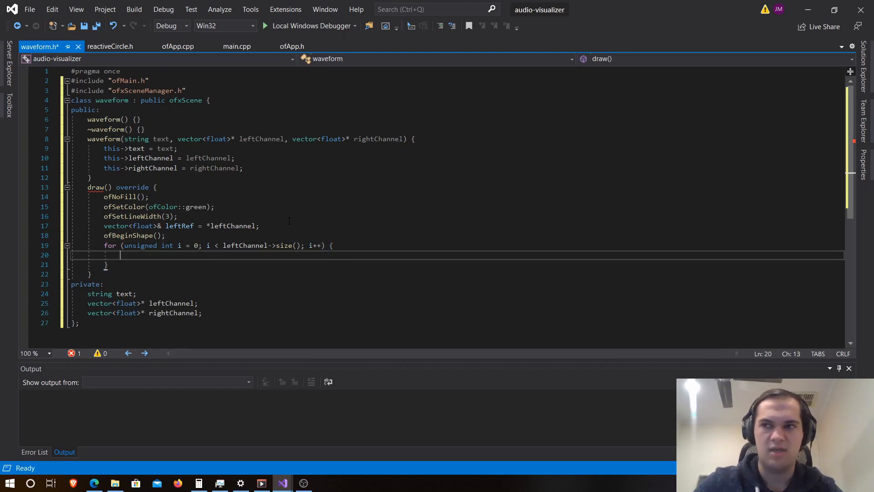
type("float value =")
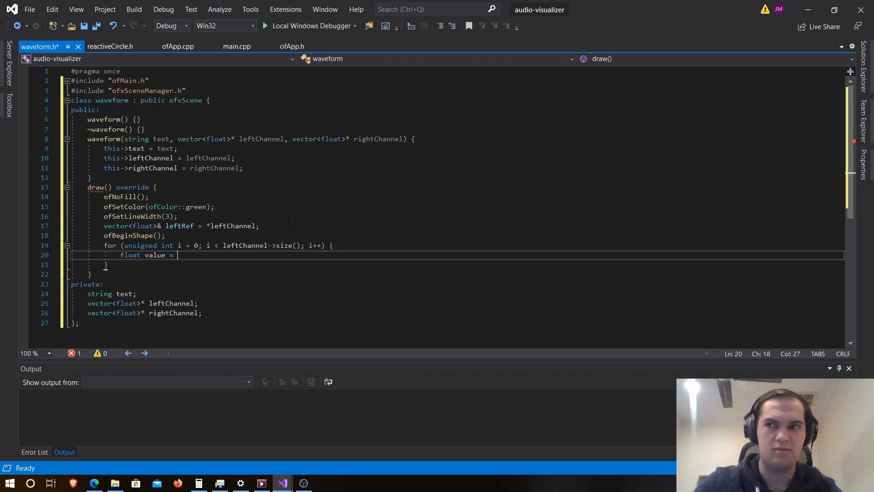
Read value from leftRef[i] and plot ofVertex(i * 2, ofGetHeight() / 2);.
type("leftRef")
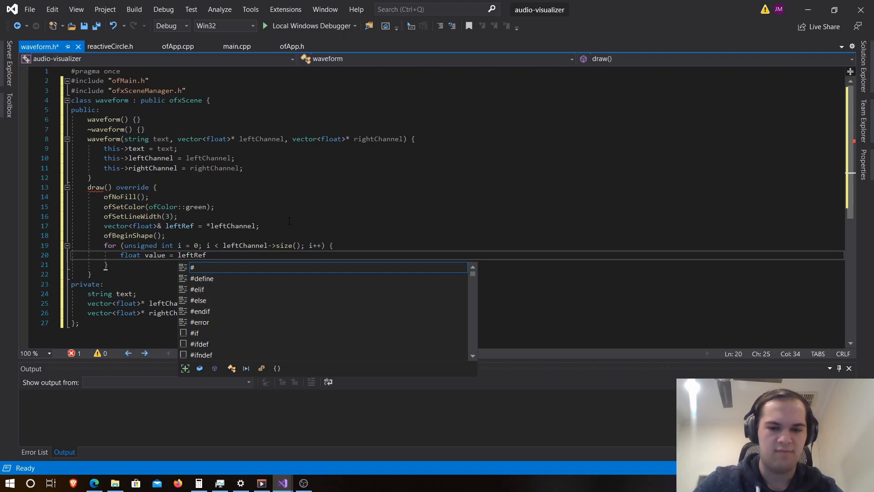
type("[i]")
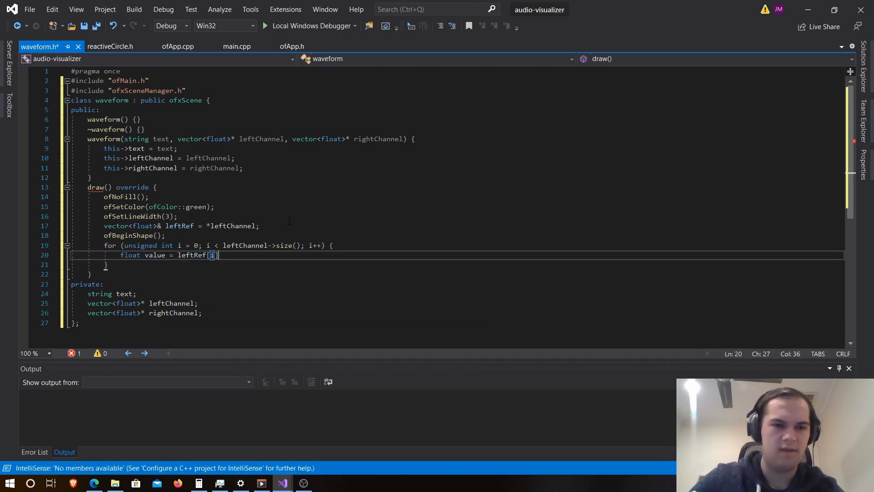
type("of")
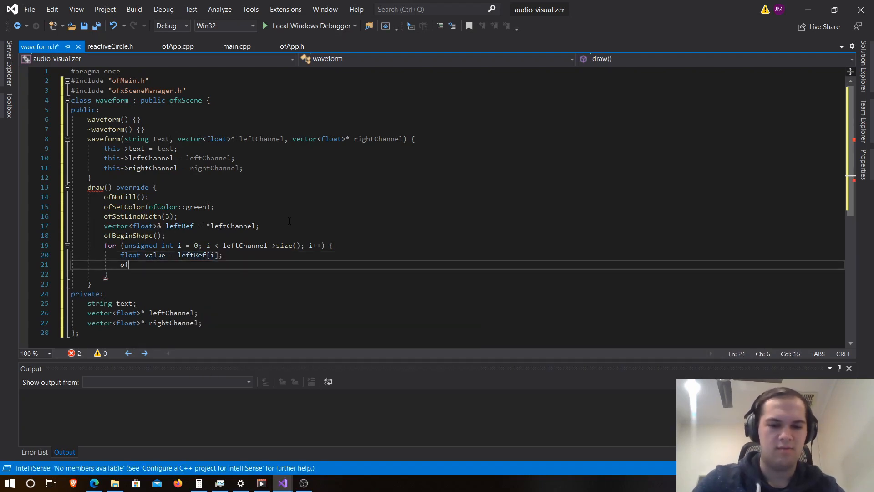
type("Vertex")
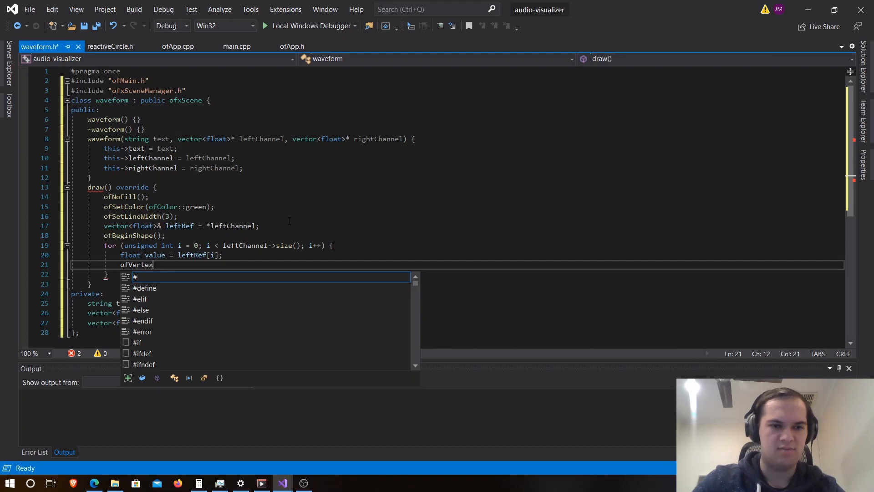
type("x")
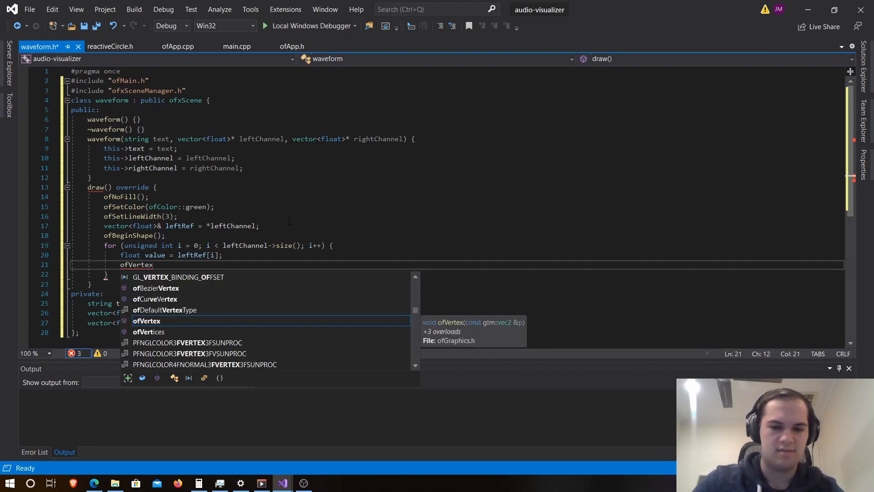
type("(i * 2")
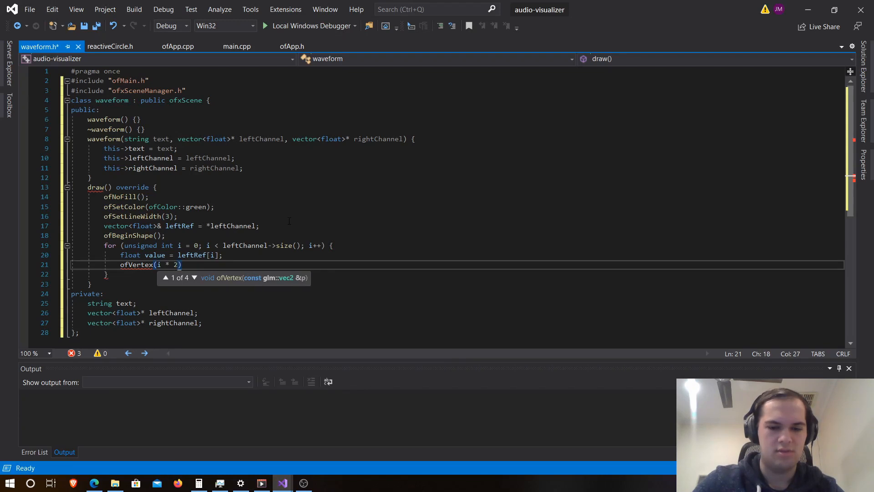
type(",")
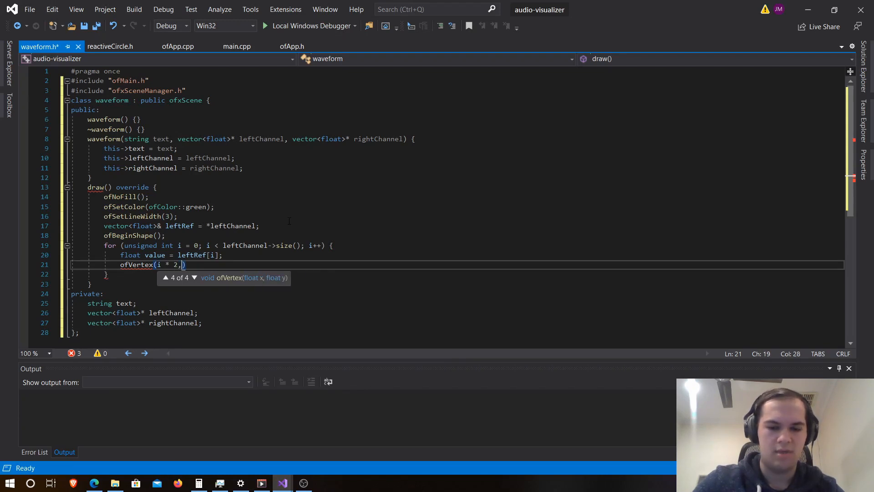
type("ofGetHight")
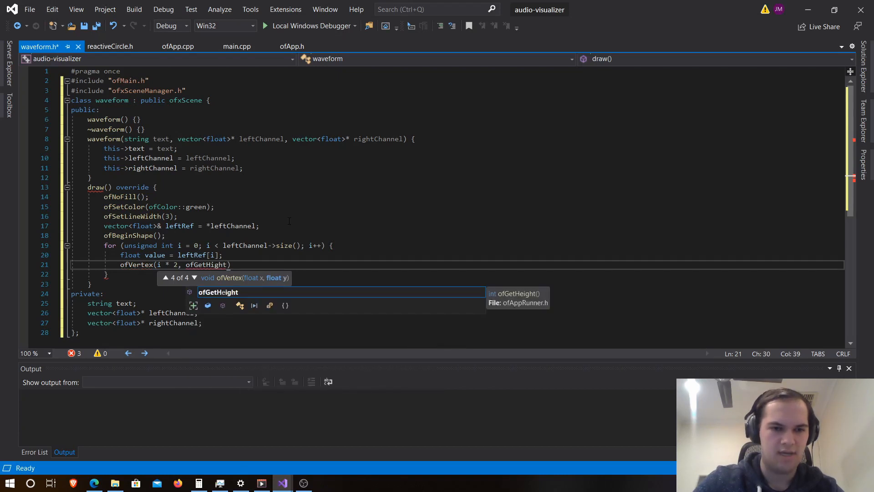
type("()")
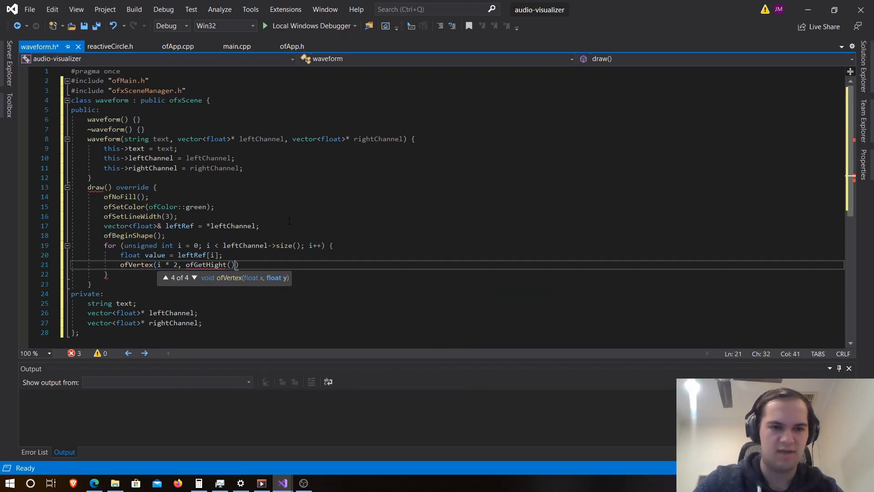
type("/ 2)")
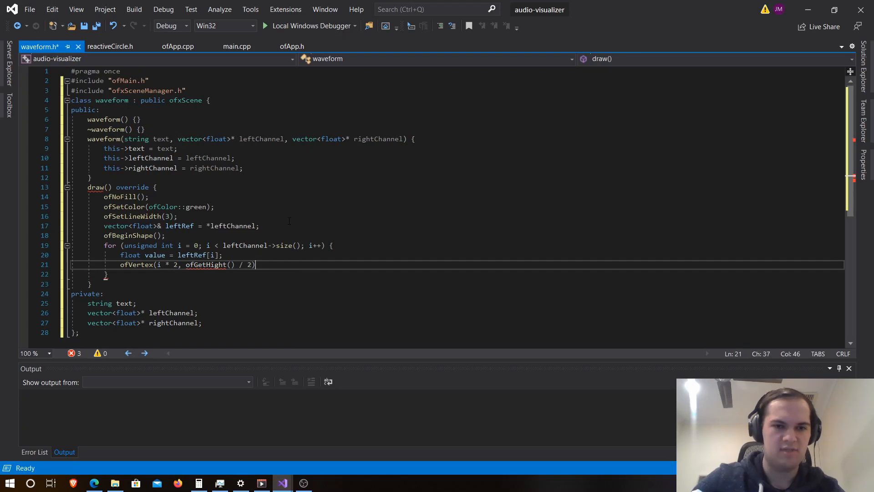
type(";")
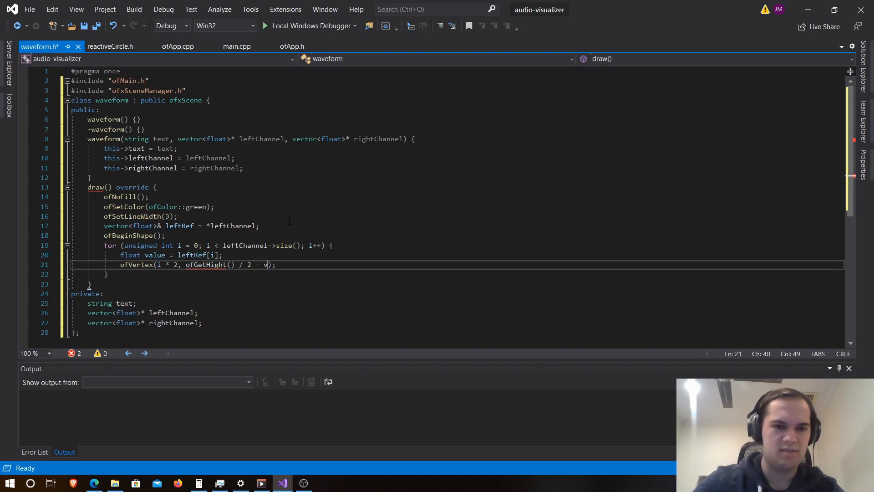
Offset the vertex y by - value * 360.0f and begin the ofEndShape line after the loop.
type("alue *")
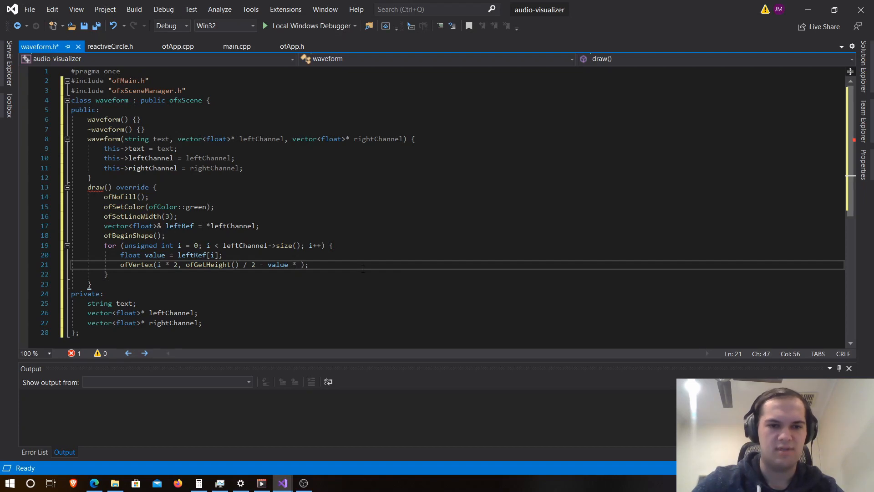
type("360")
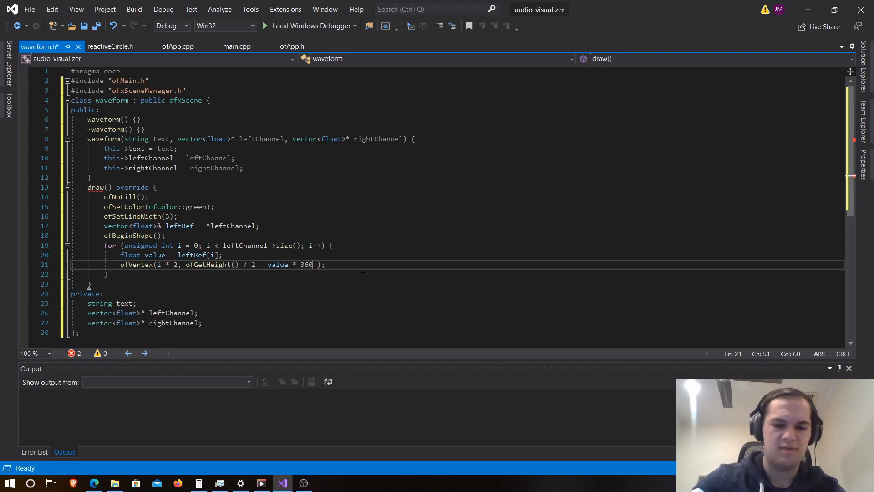
type(".0f")
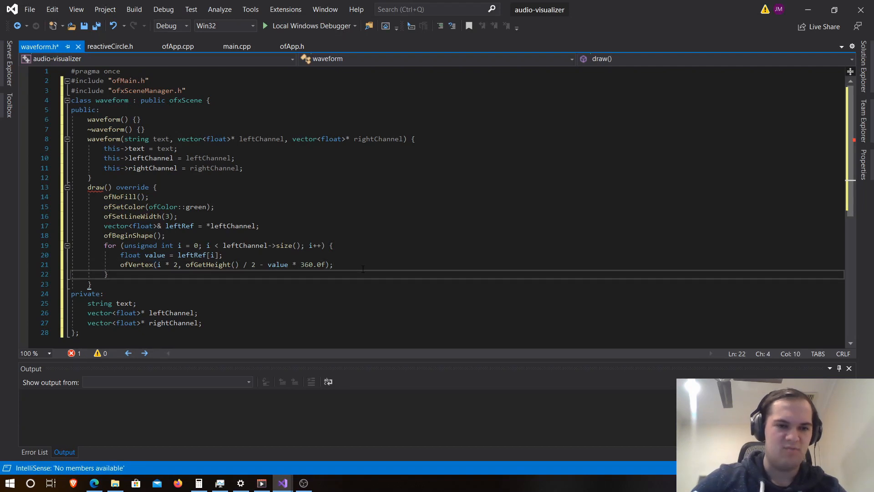
key("enter")
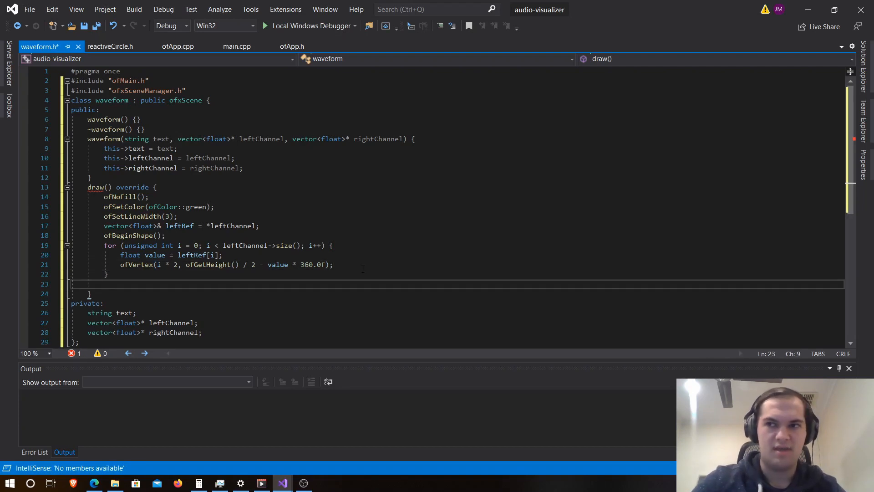
type("ofEndShape(")
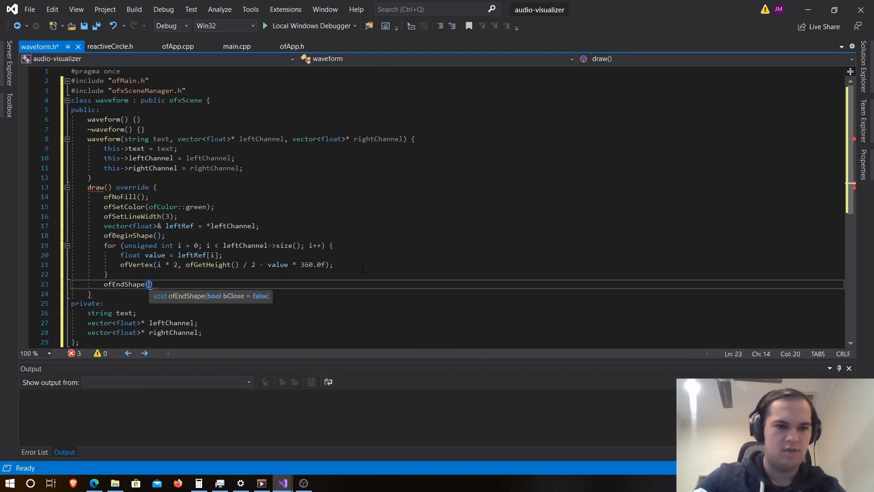
Close the left-channel shape with ofEndShape(false);.
type("false")
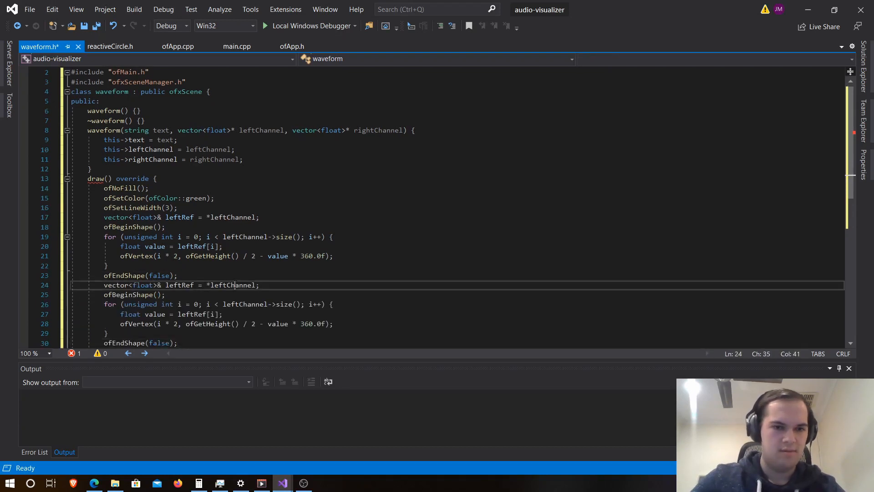
Rename the pasted block to rightRef from *rightChannel and offset x by ofGetWidth() / 2.
type("rightCHann")
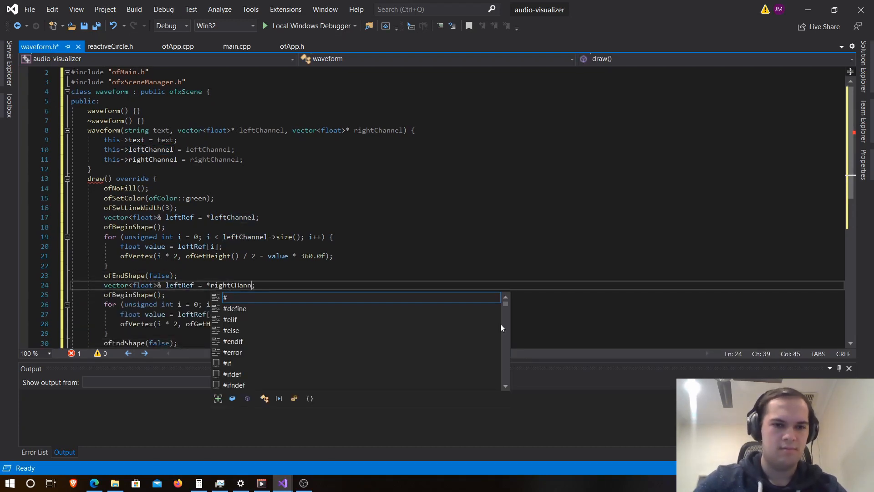
key("Backspace")
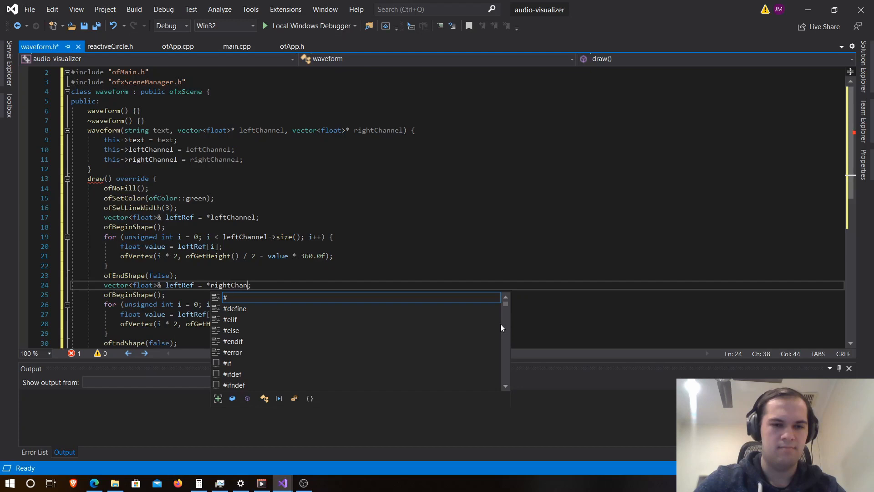
type("nel")
left_click(456, 324)
type(" + o")
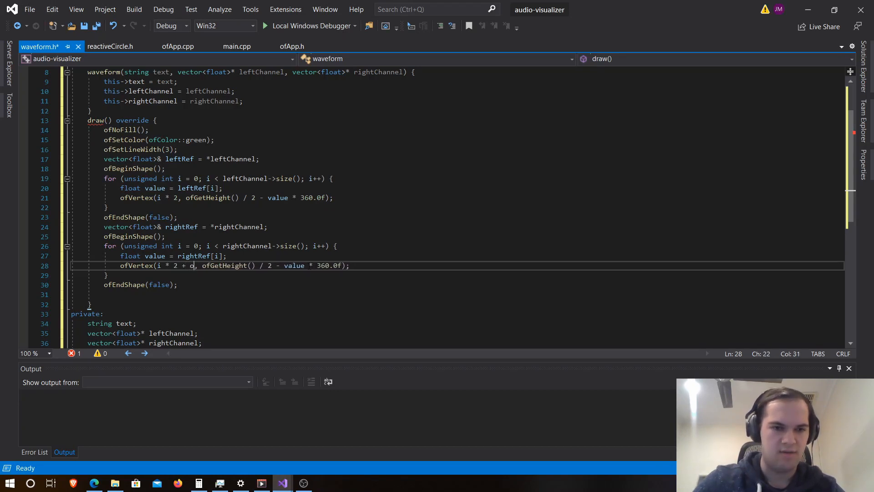
type("fGetWidth() / 2")
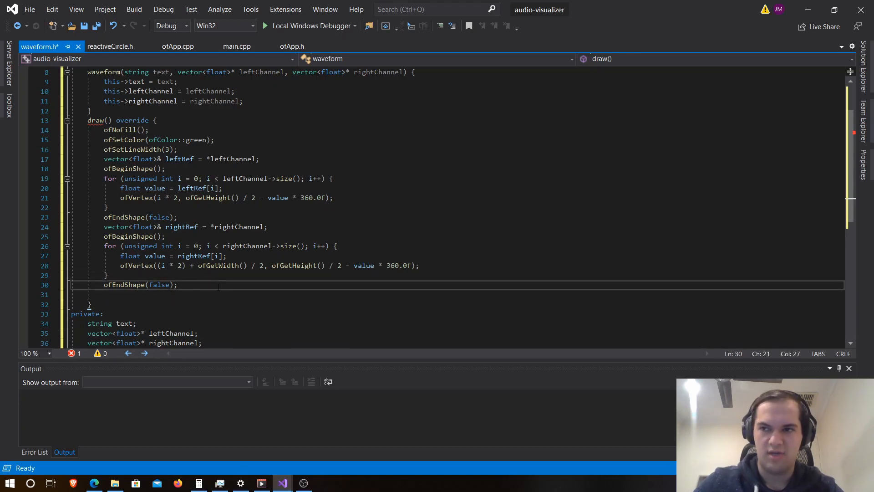
type("ofD")
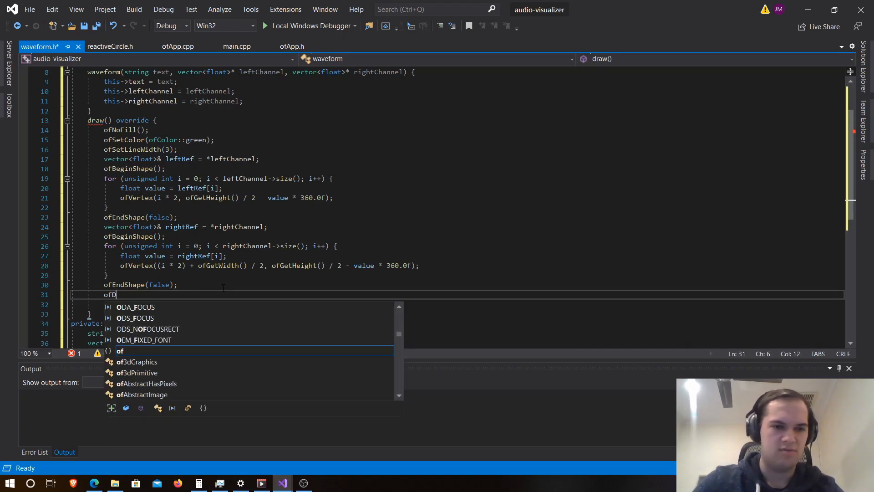
End draw() with ofDrawBitmapString(text, 50, 50) and save waveform.h.
type("DrawBitmapString9")
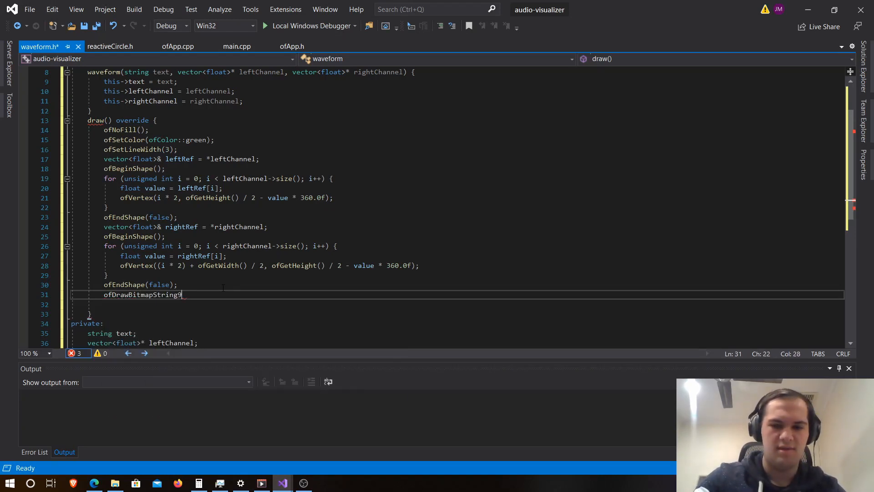
type("(")
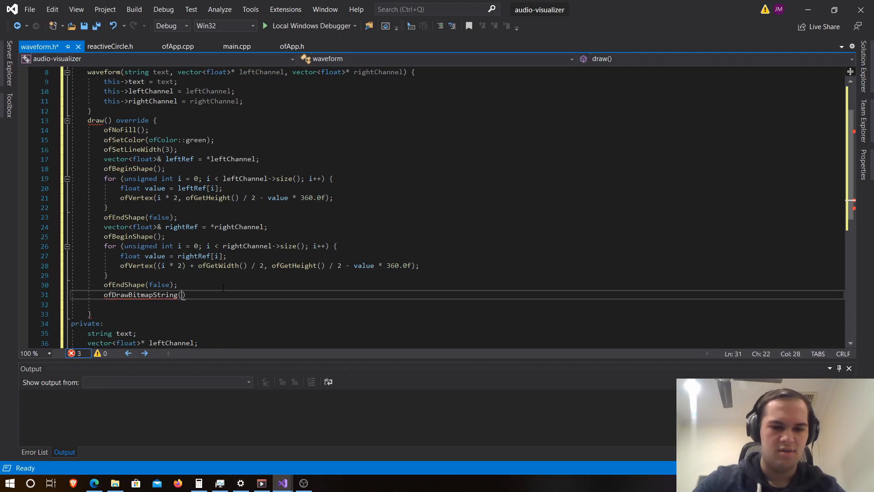
type("text,")
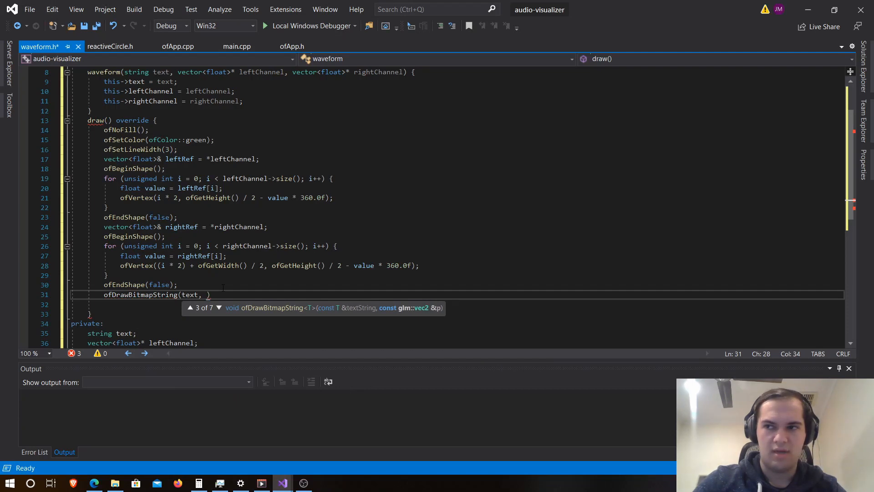
type("50, 50")
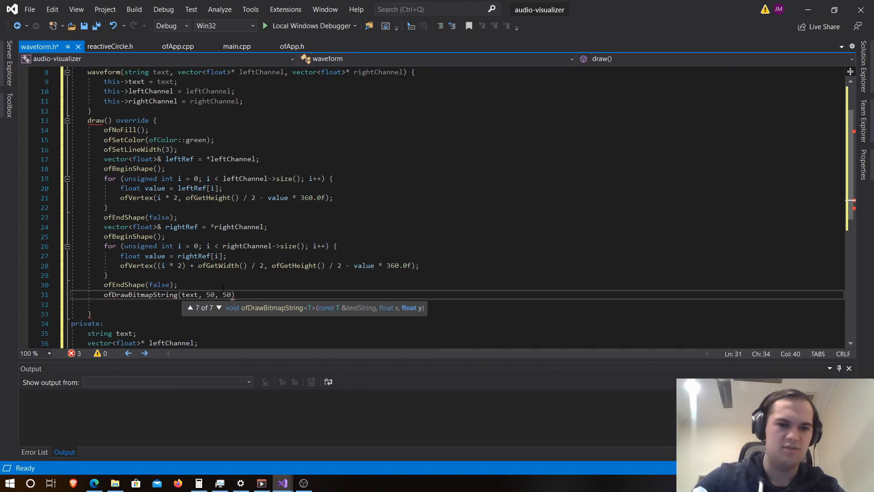
type(";")
key("Enter")
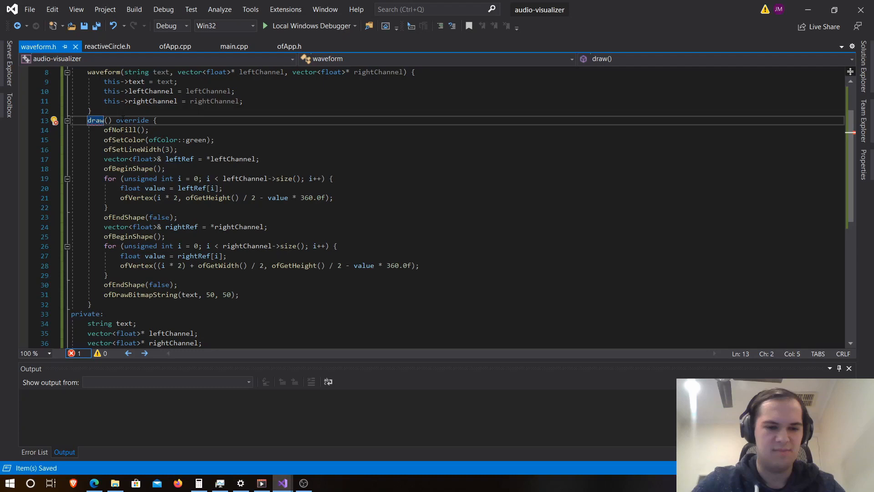
type("void")
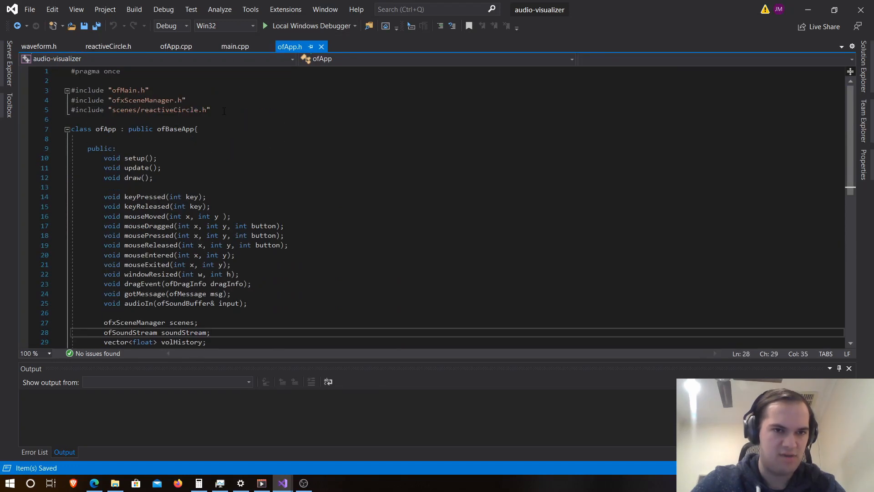
Add #include "scenes/waveform.h" to ofApp.h below the reactiveCircle include.
type("#in")
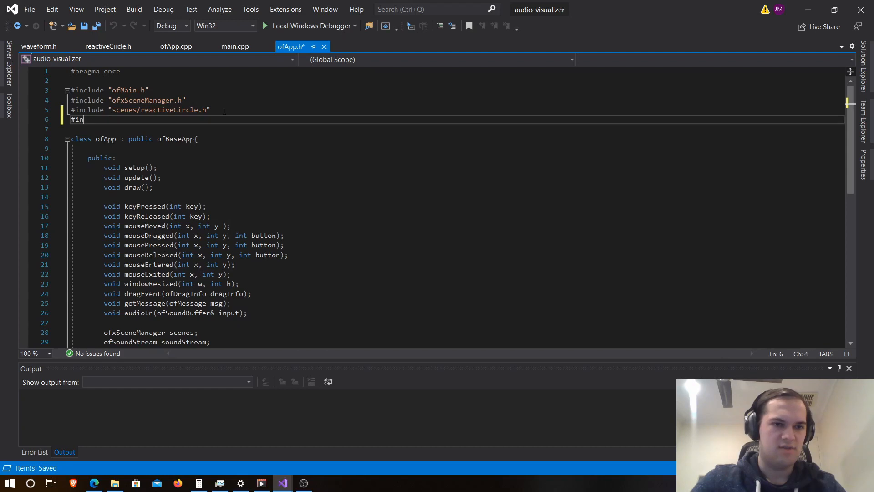
type("clude \"s\"")
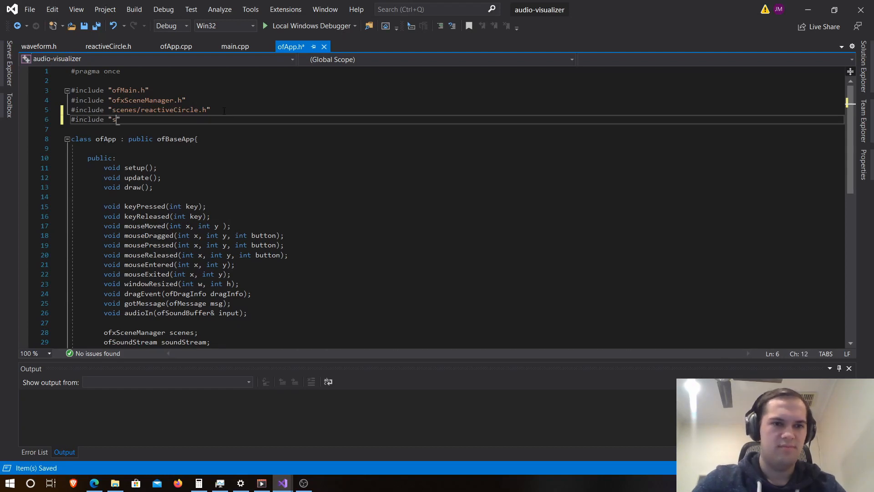
type("cenes/r")
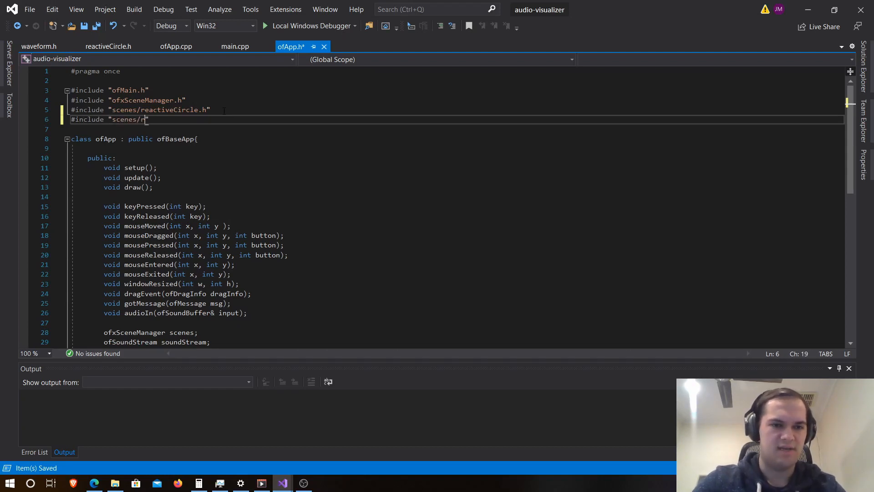
type("wa")
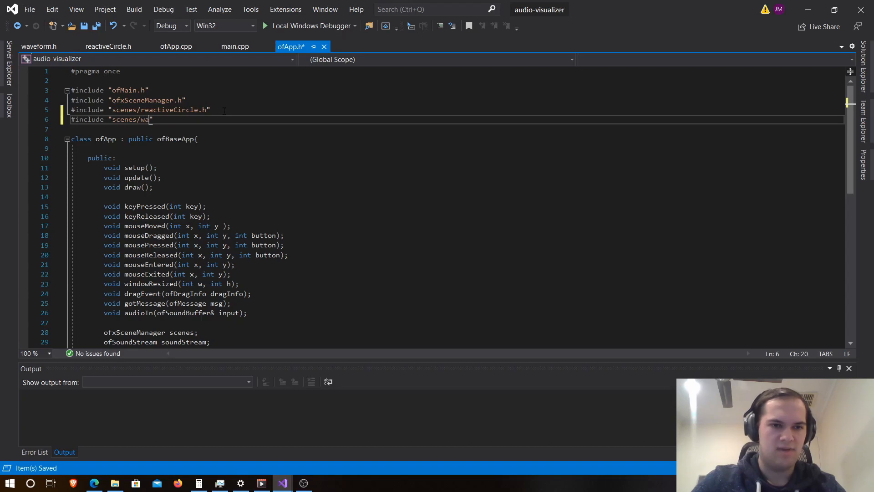
type("veform.h")
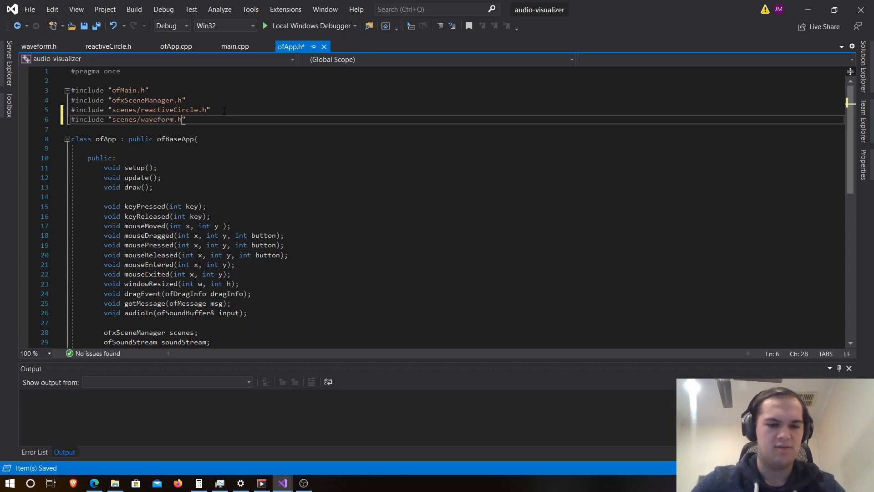
In ofApp.cpp setup(), declare shared_ptr<waveform> waveformEffect via make_shared<waveform>.
left_click(175, 47)
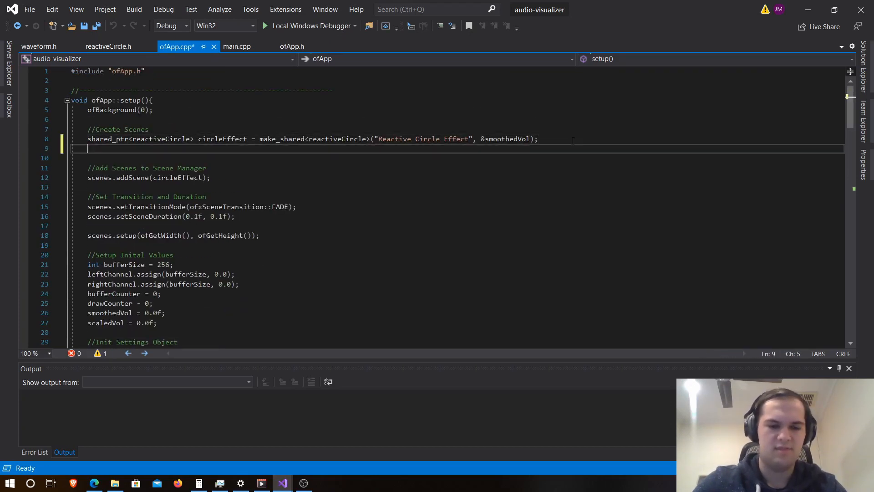
type("shared_pt")
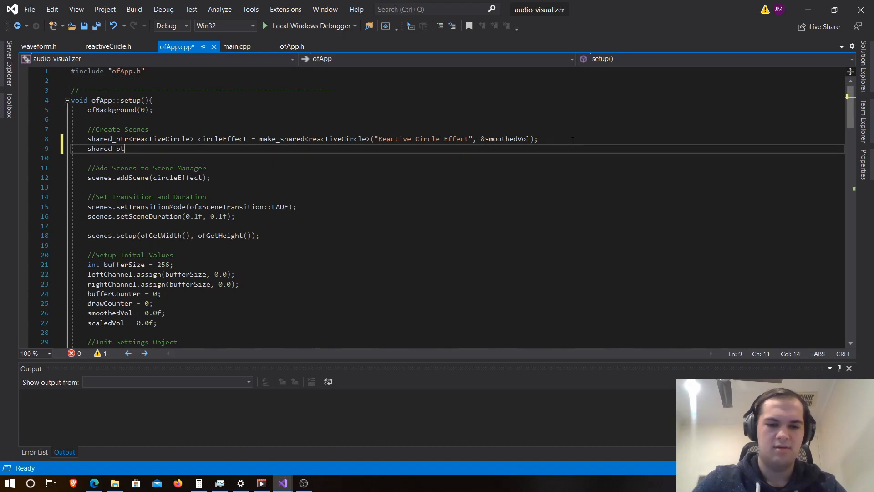
type("<")
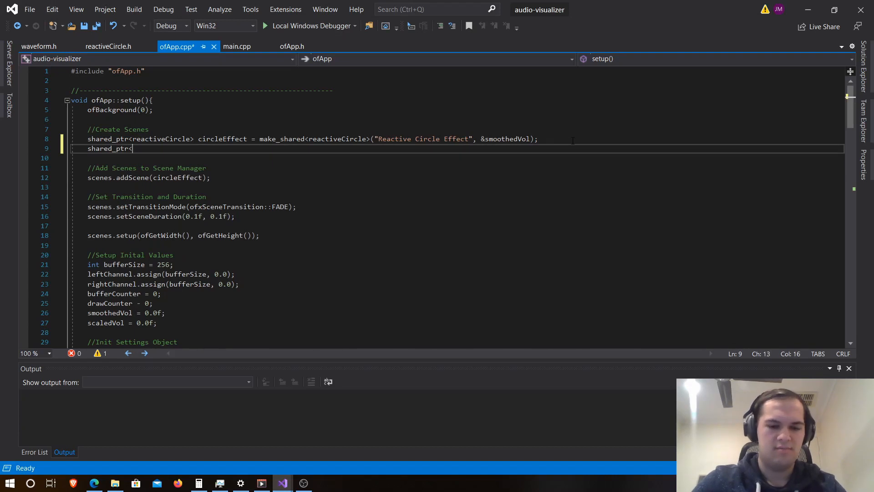
type("waveform")
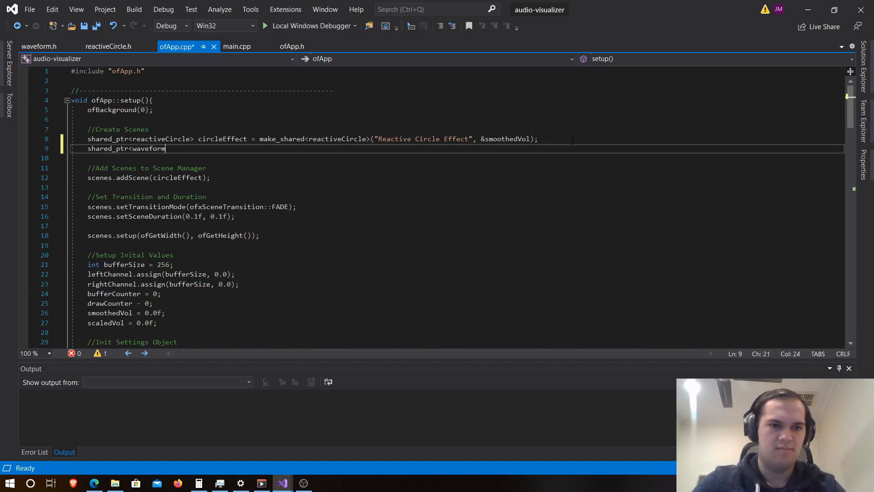
type("> waveformEffect = make")
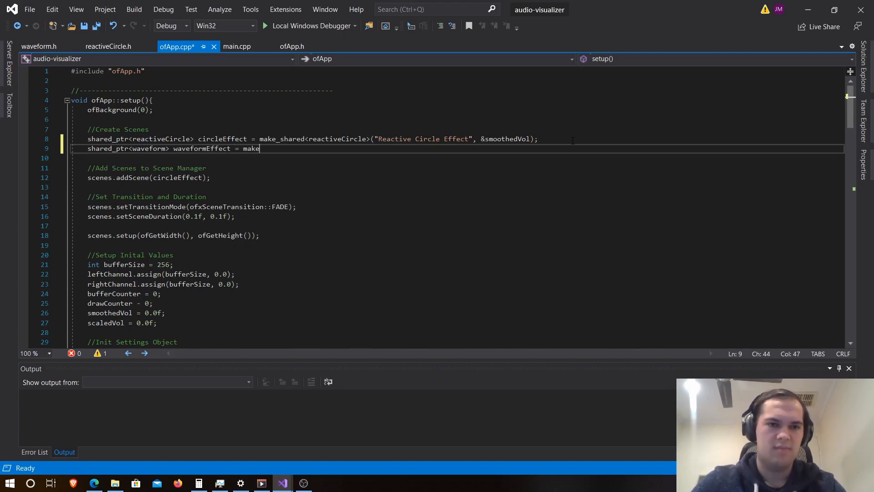
type("_S")
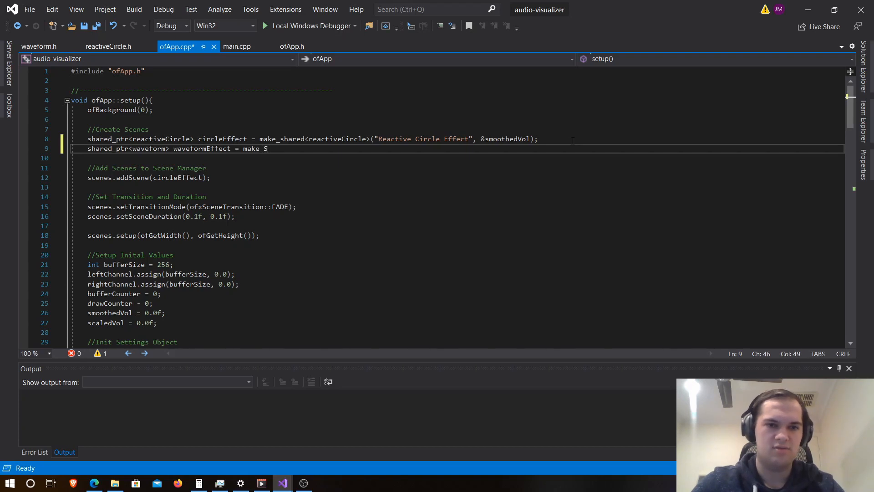
type("hared")
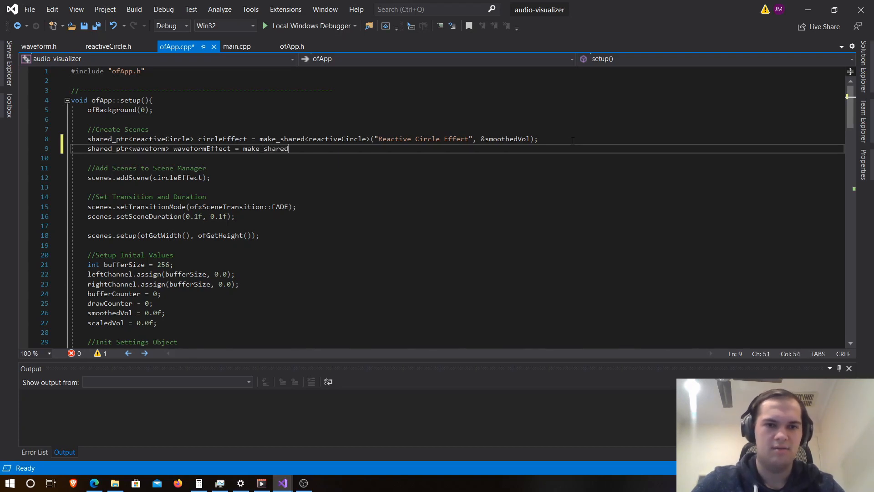
type("<waveform")
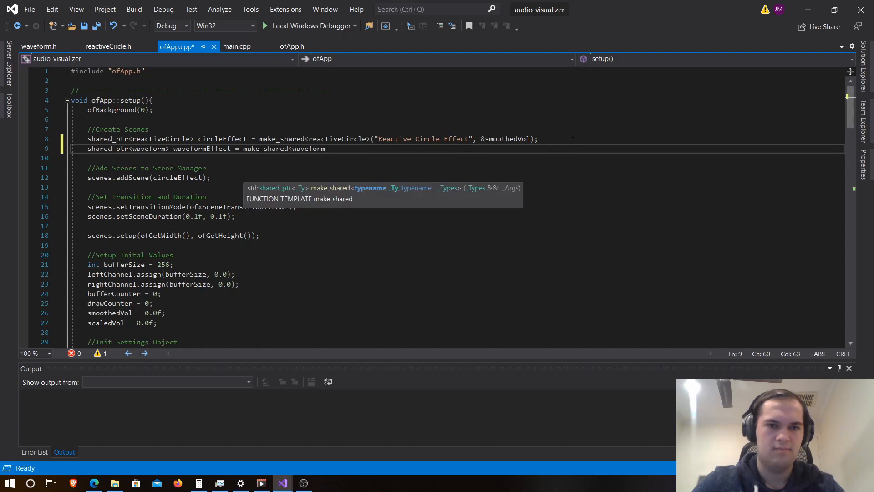
type(">")
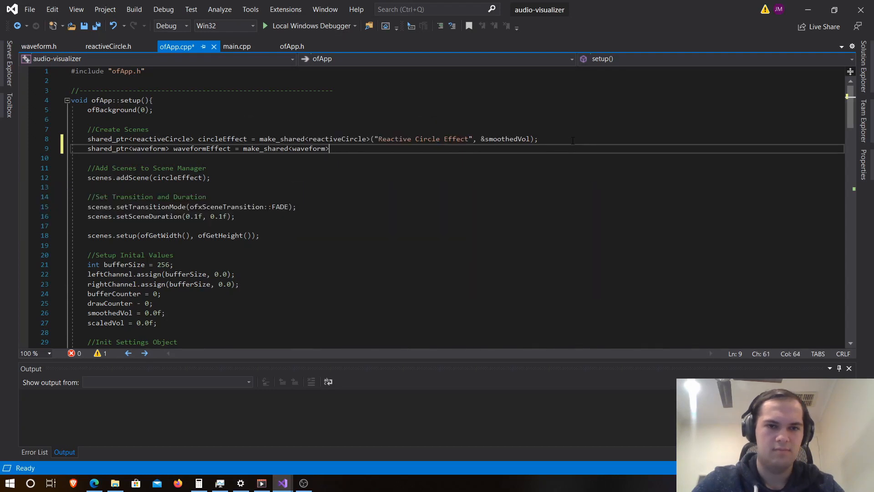
Pass "Waveform", &leftChannel and &rightChannel as the waveform constructor arguments.
type("(\"Wav")
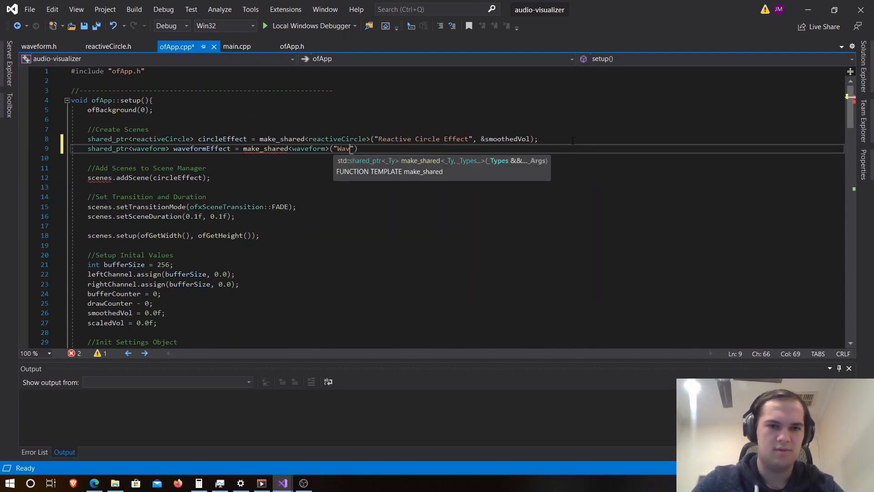
type("eform")
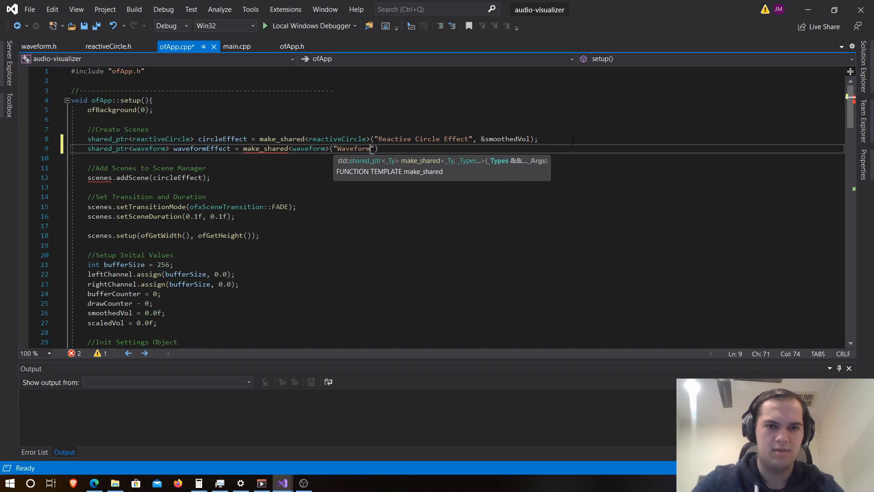
type("\"")
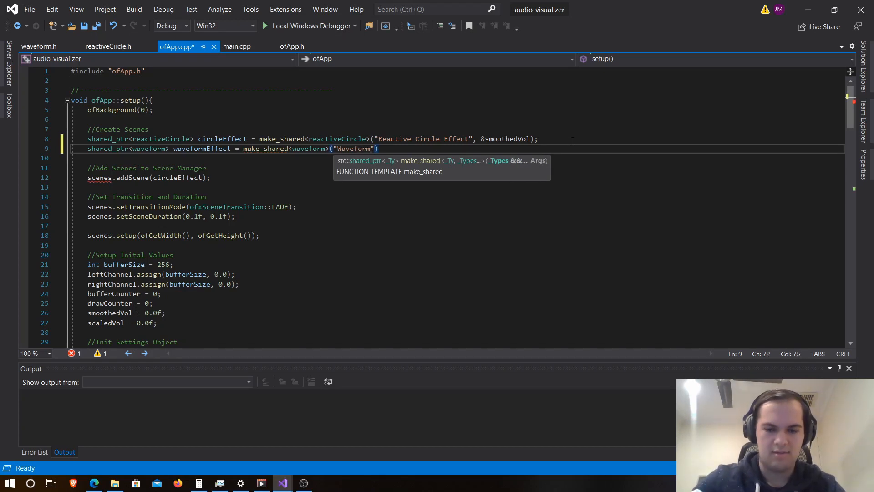
type(", &left")
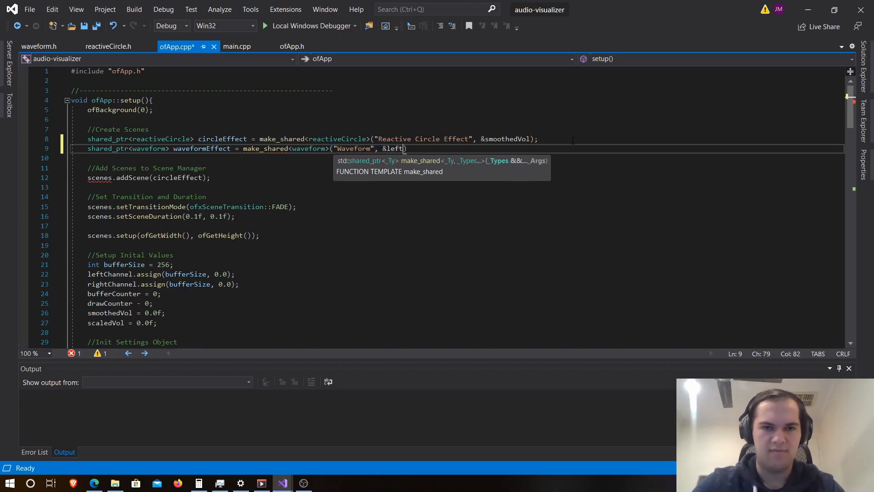
type("Channel,")
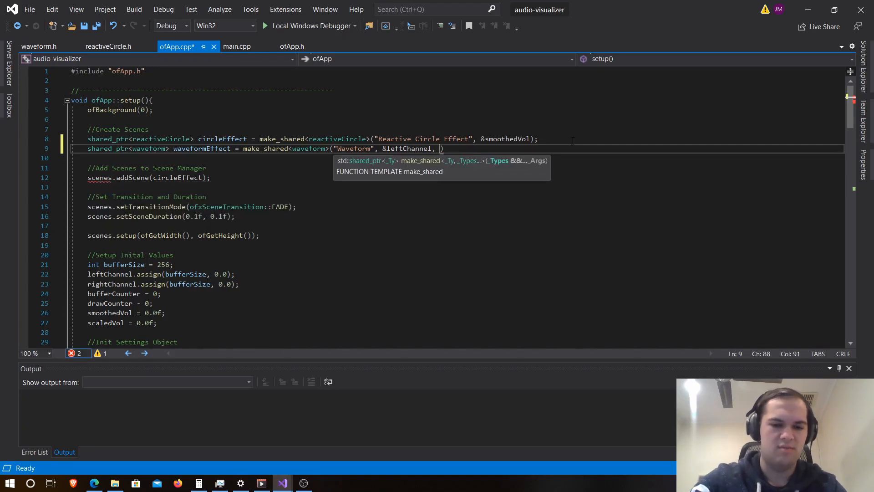
type("&rightChannel")
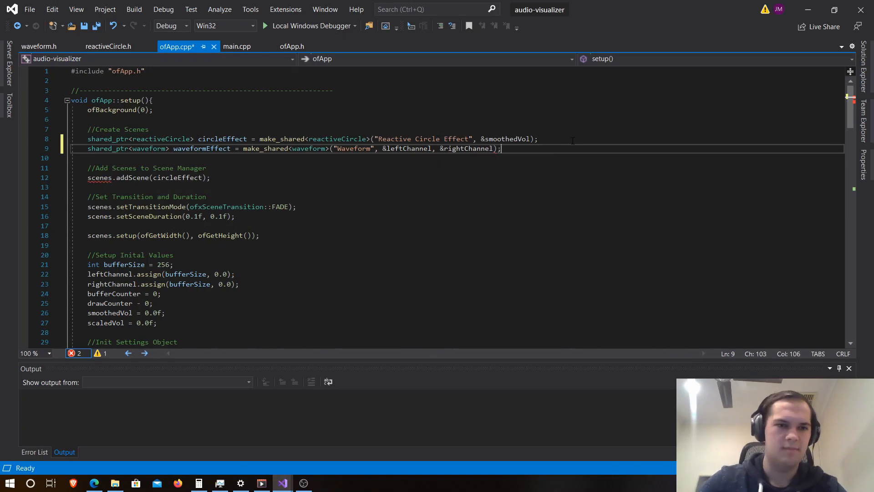
Begin the scenes.addScene(waveform call to register the new scene.
type("scenes.addScene")
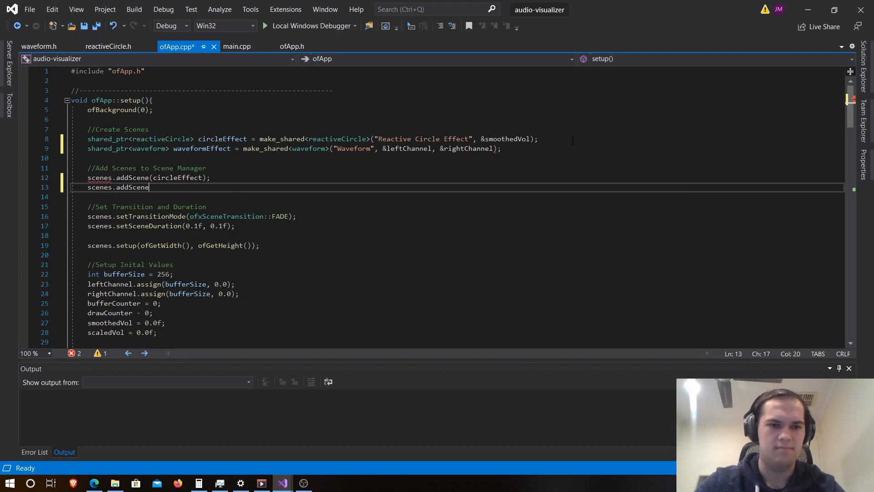
type("(")
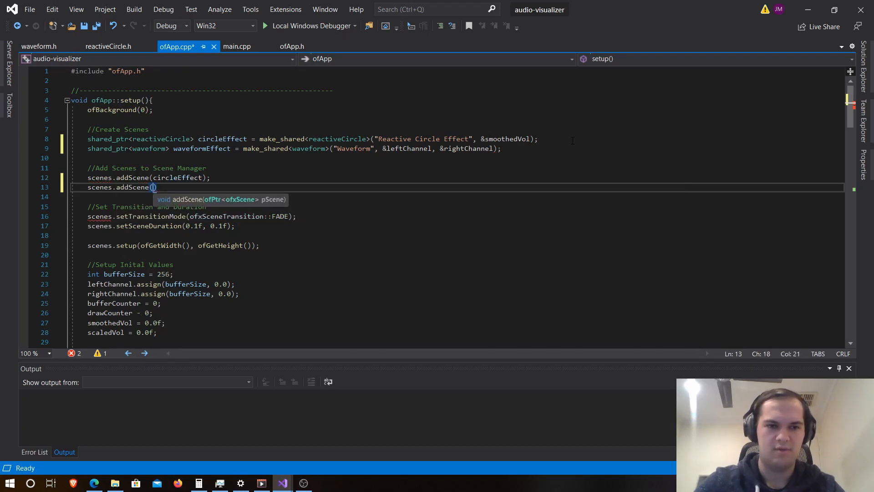
type("waveform")
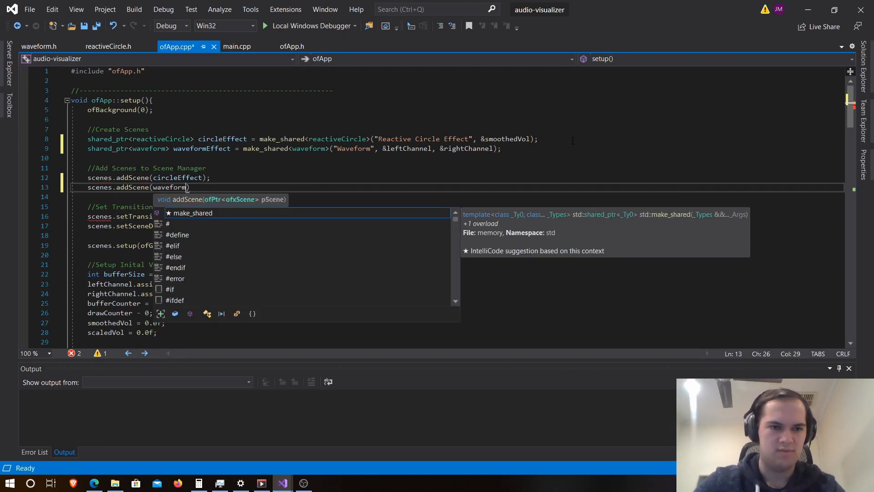
Complete scenes.addScene(waveformEffect); and start the if (key == '2') check in keyReleased.
type("Effect);")
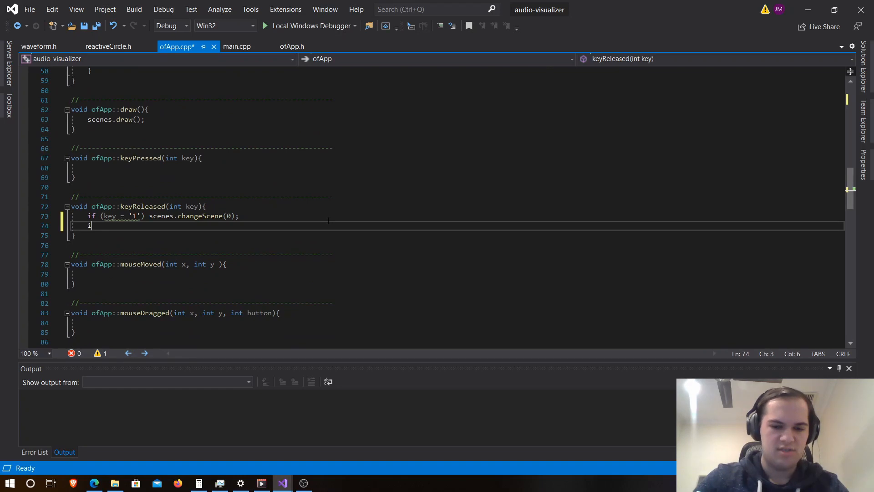
type("if (key")
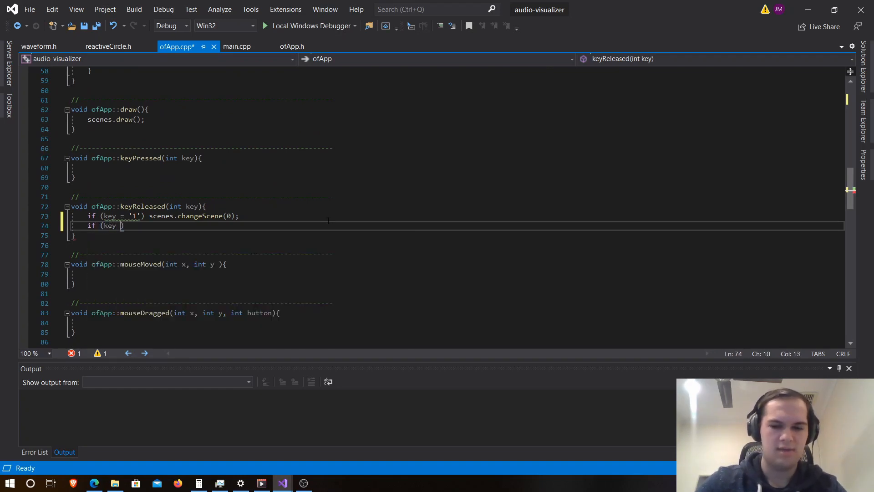
type("==")
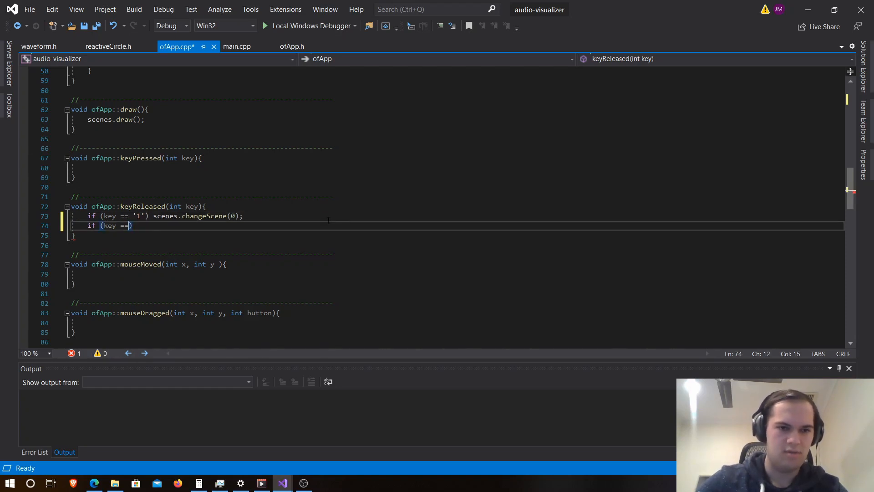
type("'2'")
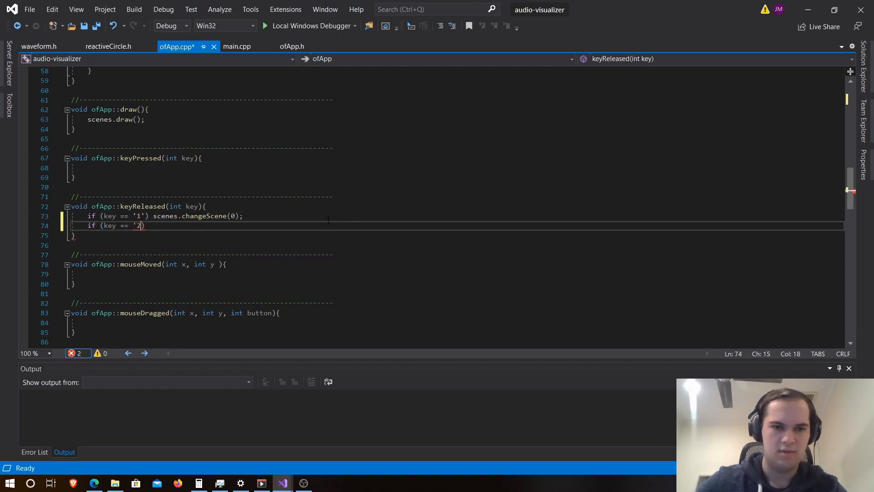
type("')")
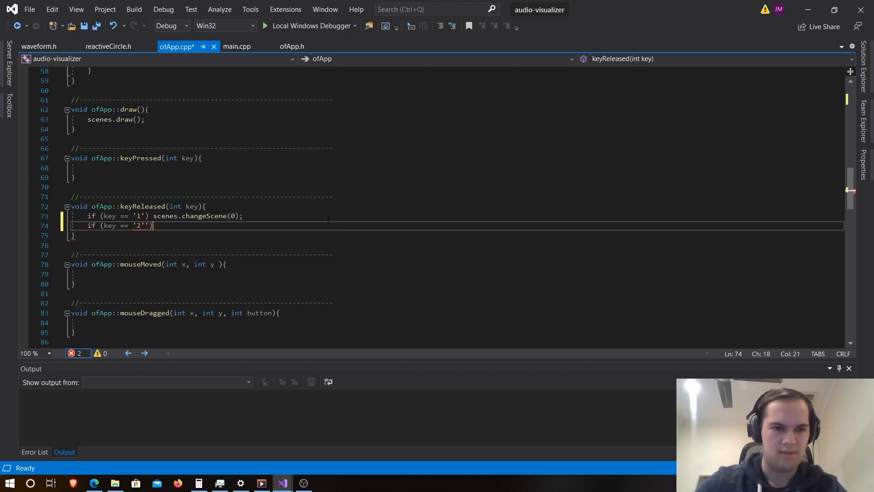
key("Backspace")
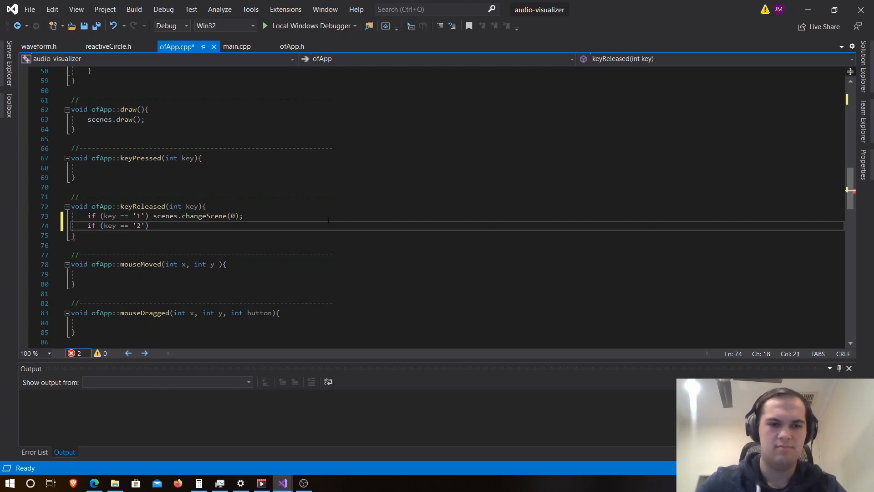
Make key '2' call scenes.changeScene(1).
type("scnes.")
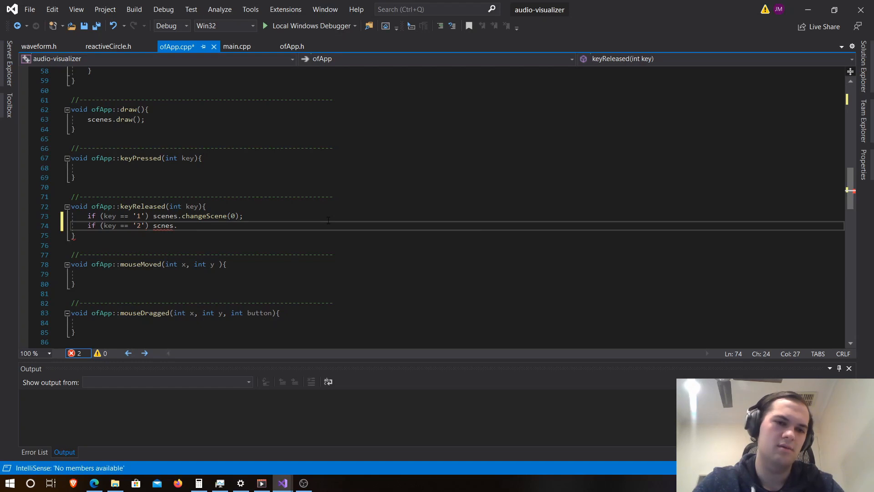
type("c")
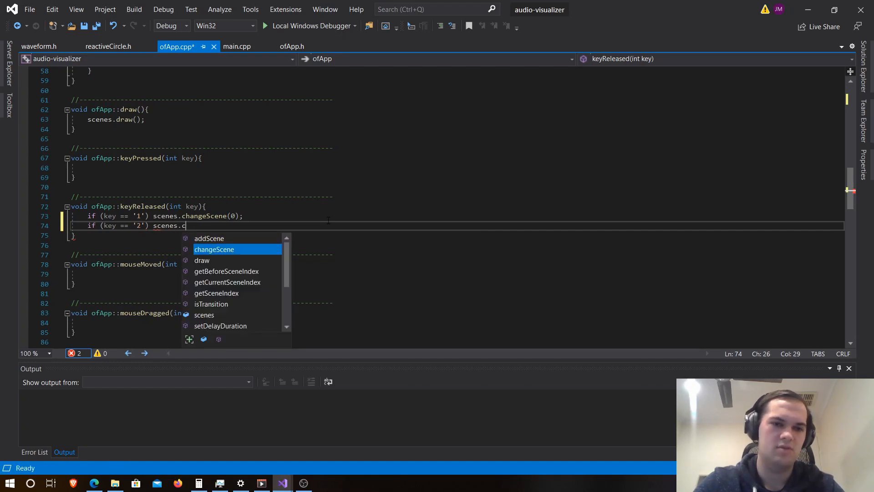
type("hangeScene(1)")
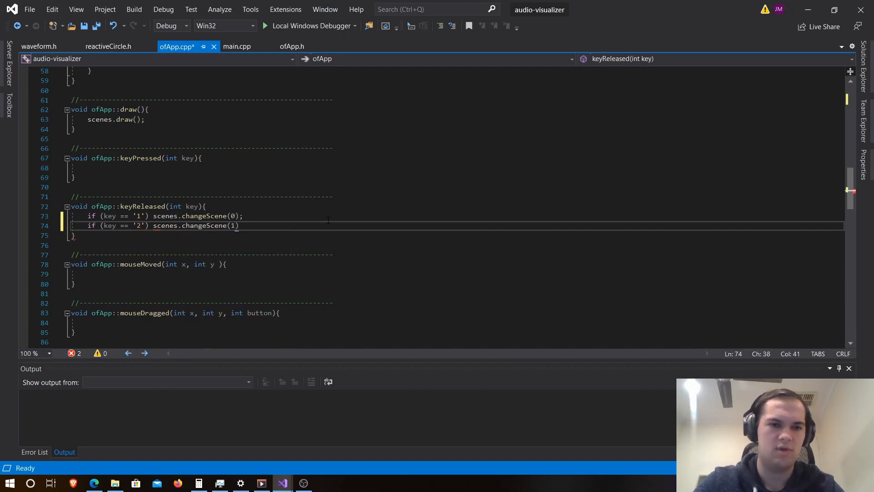